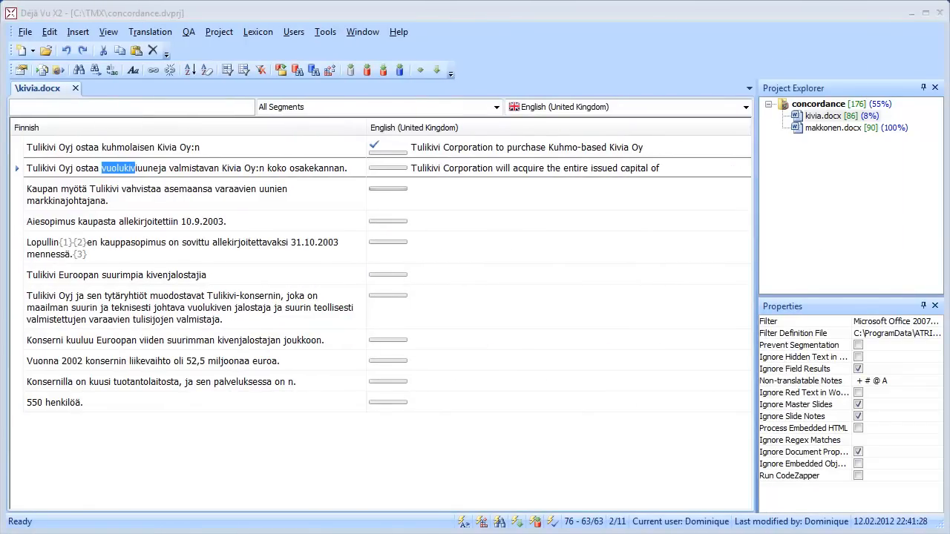
{"action": "mouse_move", "coordinate": [668, 169]}
{"action": "type", "text": "c"}
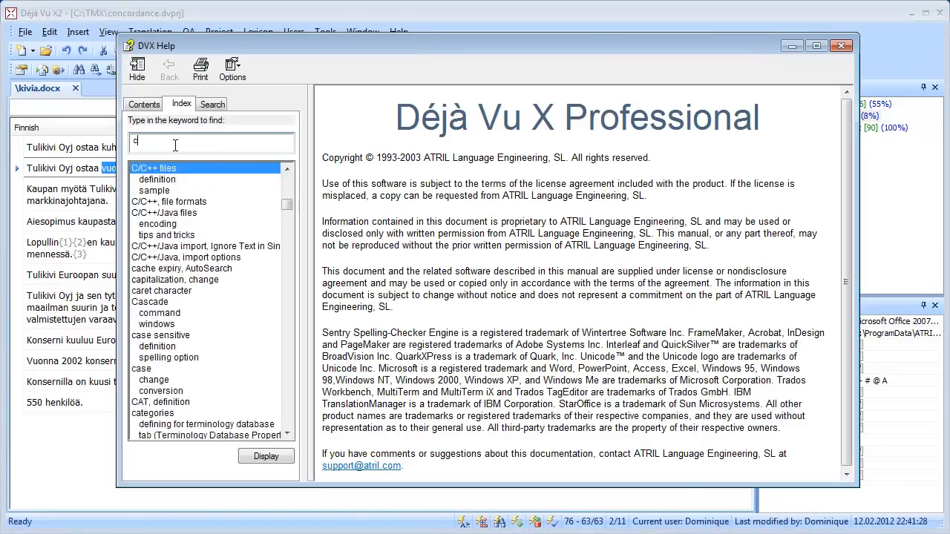
Type 'conco' in the help index to locate the concordance search entry
{"action": "type", "text": "onco"}
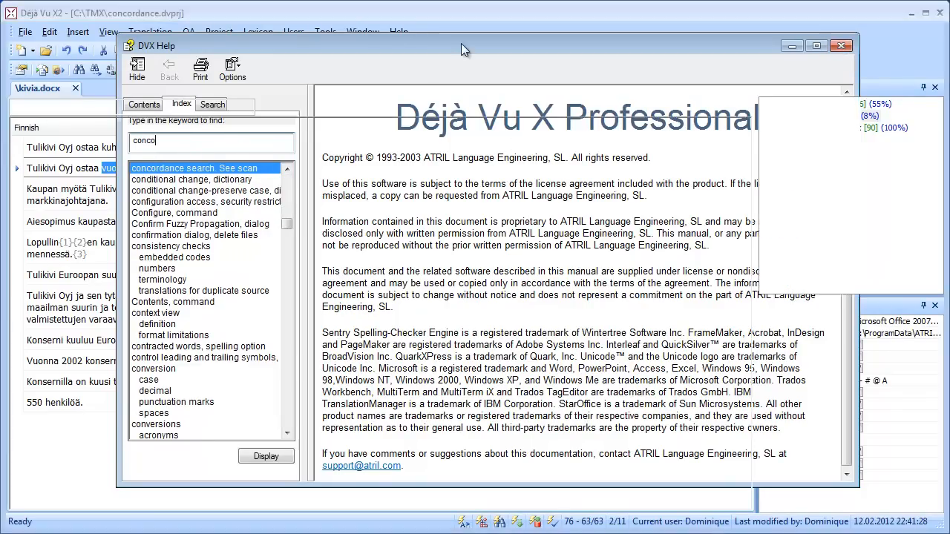
Browse the Translation menu listing the Scan and Lookup commands
{"action": "left_click", "coordinate": [148, 31]}
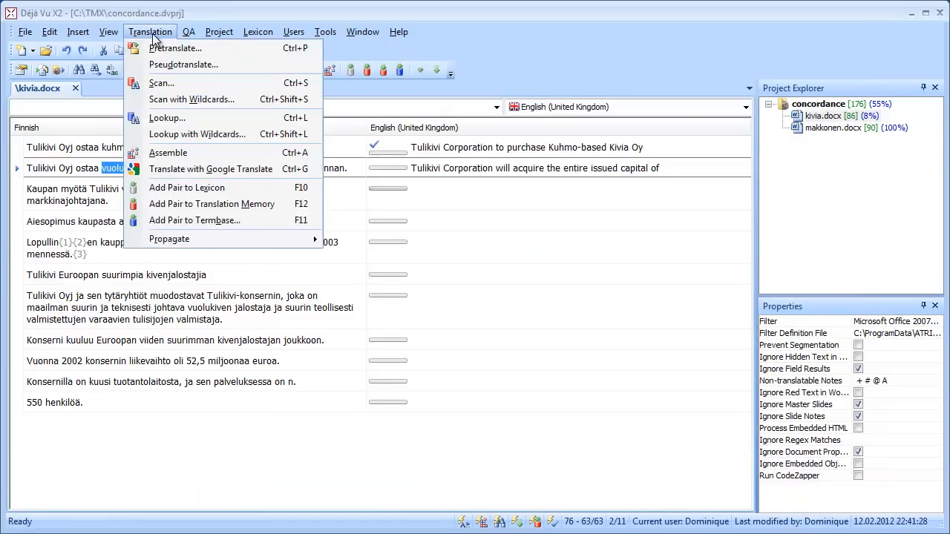
{"action": "mouse_move", "coordinate": [191, 83]}
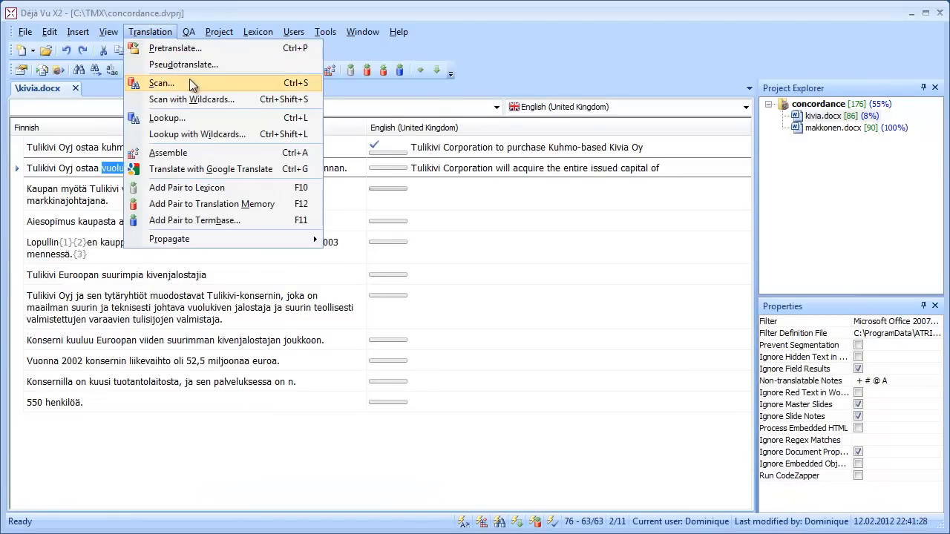
{"action": "mouse_move", "coordinate": [310, 91]}
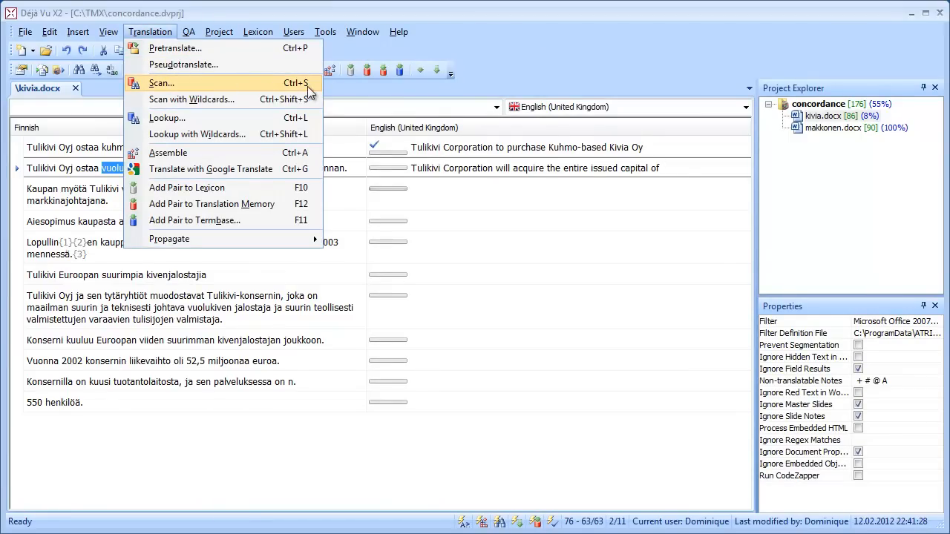
{"action": "mouse_move", "coordinate": [192, 99]}
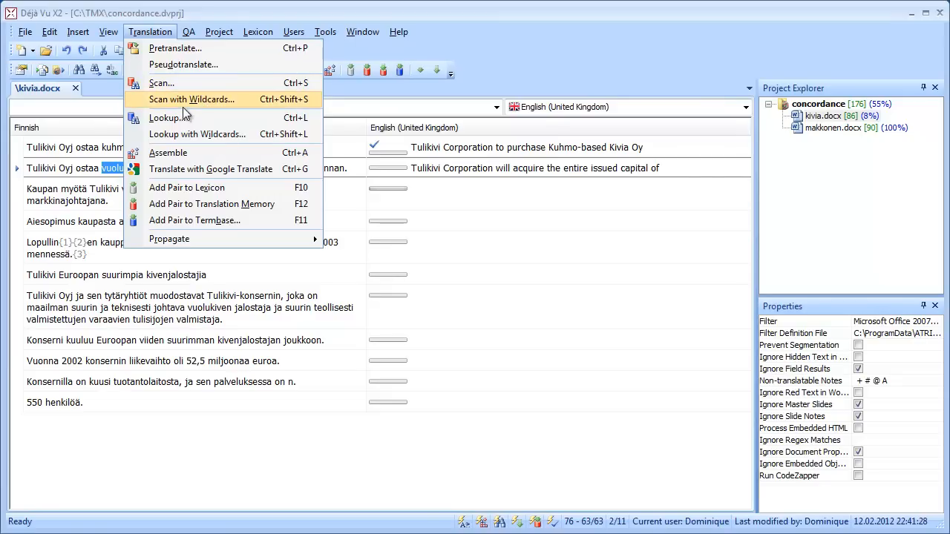
{"action": "mouse_move", "coordinate": [324, 111]}
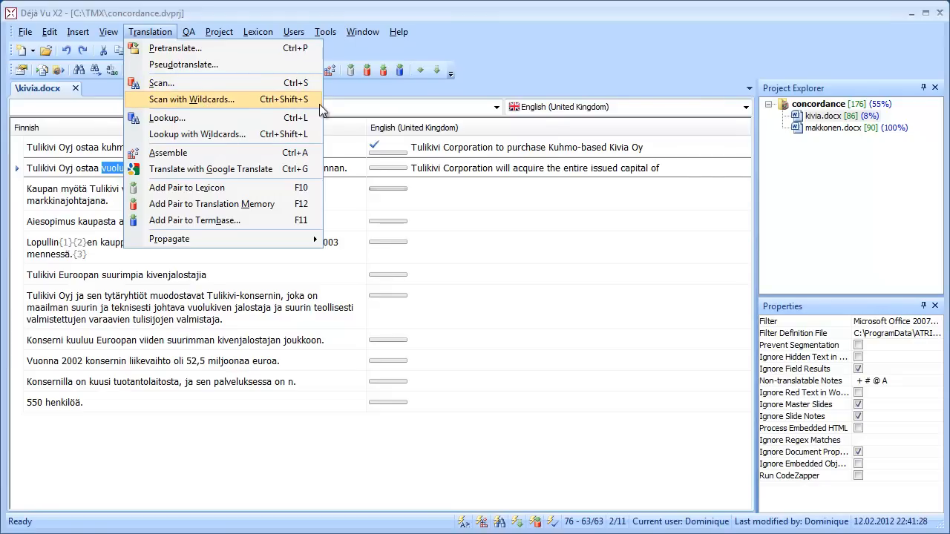
{"action": "mouse_move", "coordinate": [474, 83]}
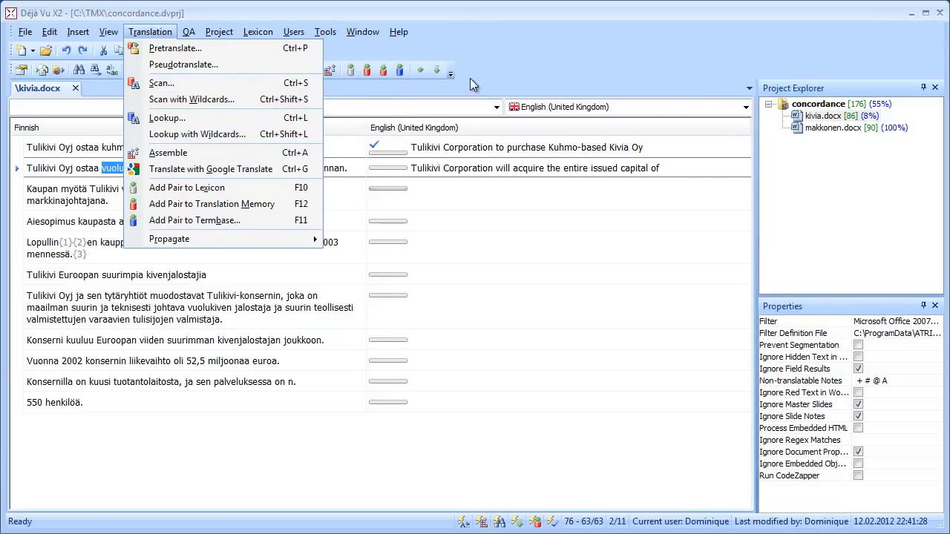
{"action": "mouse_move", "coordinate": [404, 89]}
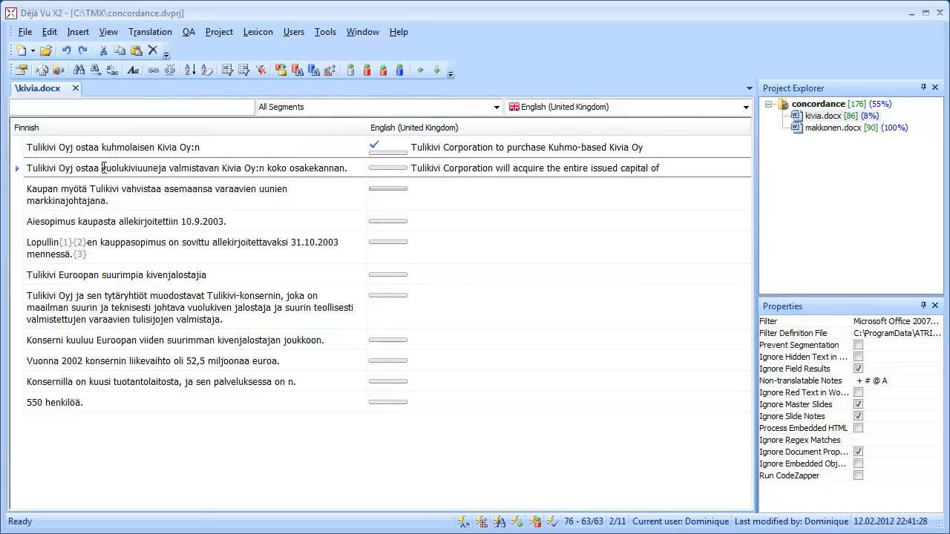
Start a Scan with Wildcards on the Finnish word selected in the second segment
{"action": "double_click", "coordinate": [116, 168]}
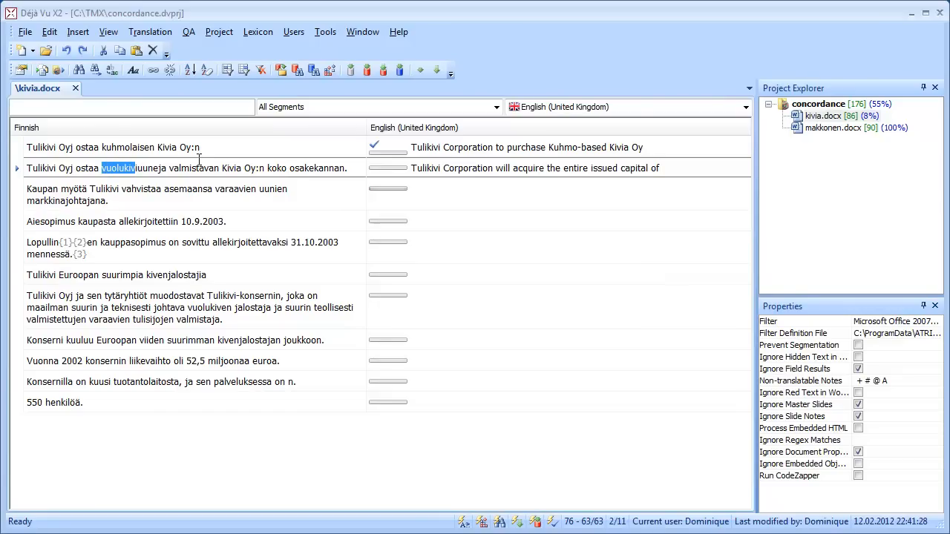
{"action": "mouse_move", "coordinate": [150, 31]}
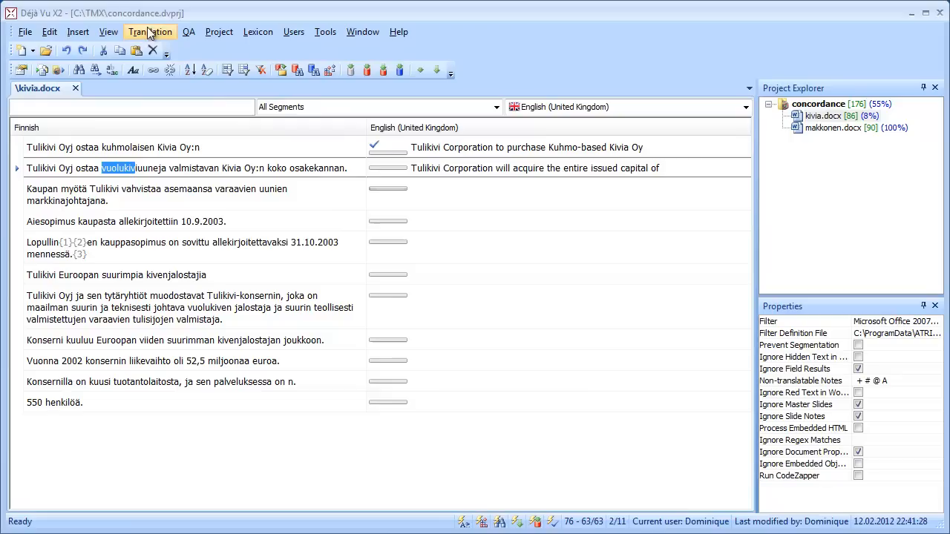
{"action": "left_click", "coordinate": [149, 31]}
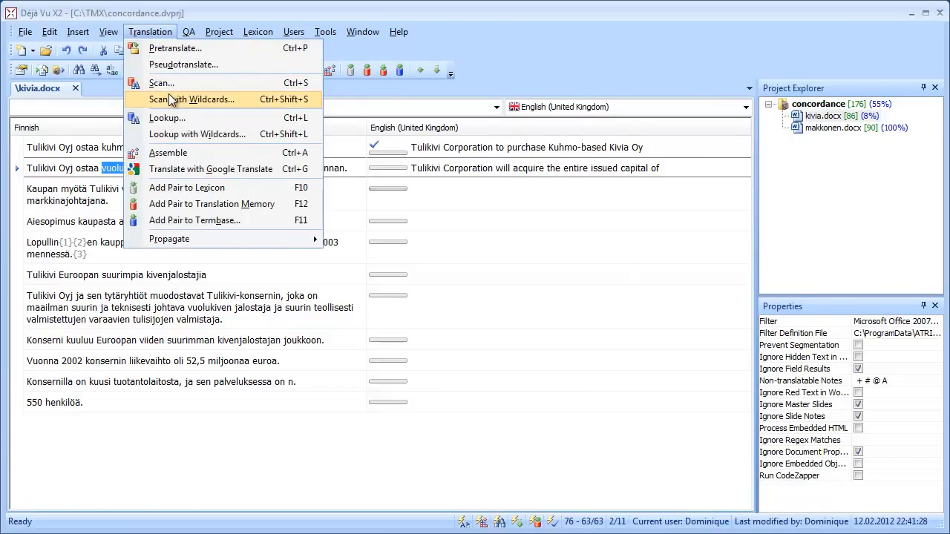
{"action": "left_click", "coordinate": [193, 98]}
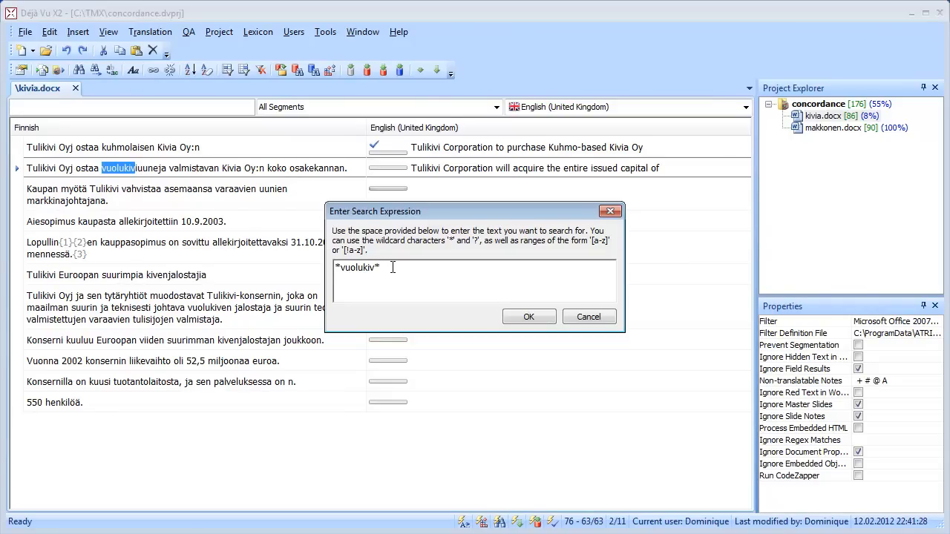
{"action": "mouse_move", "coordinate": [412, 270]}
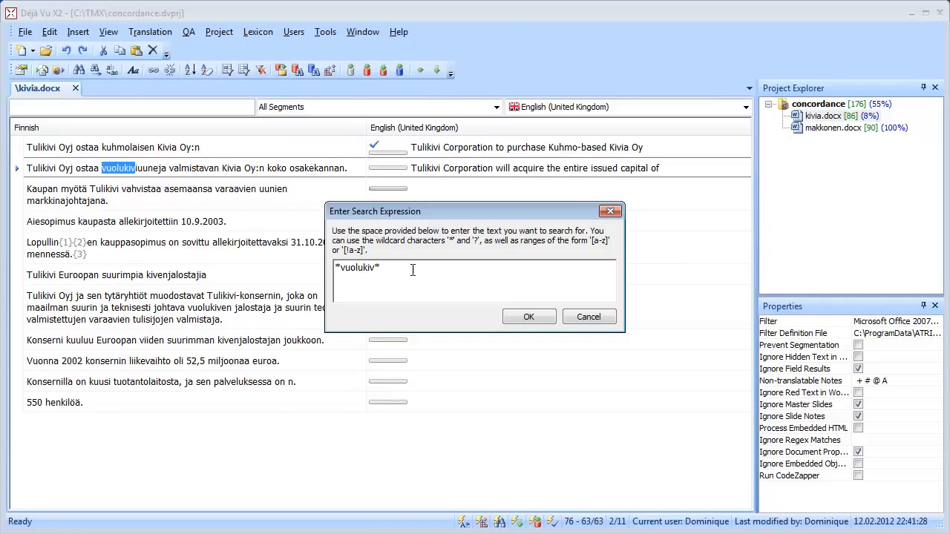
Run the *vuolukiv* wildcard search to show the matching Tulikivi sentence pair
{"action": "left_click", "coordinate": [528, 316]}
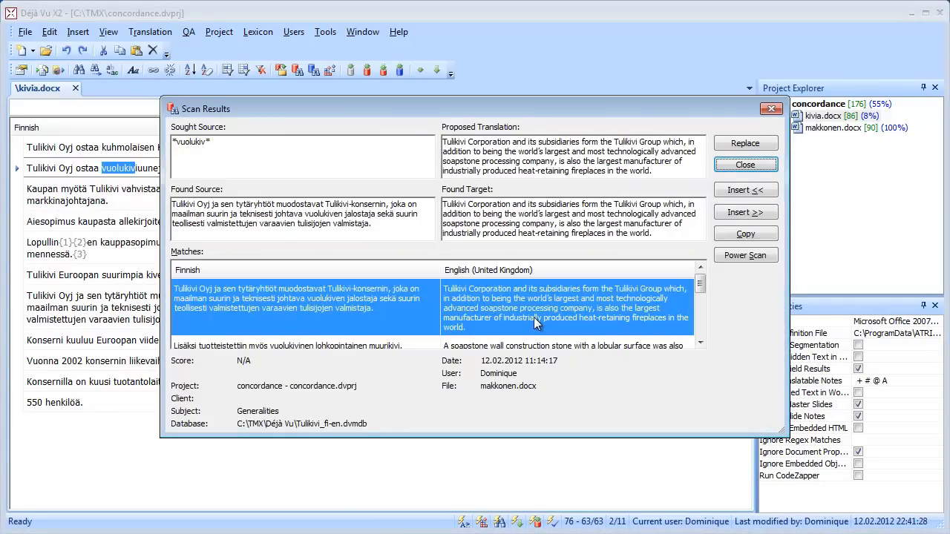
{"action": "mouse_move", "coordinate": [651, 364]}
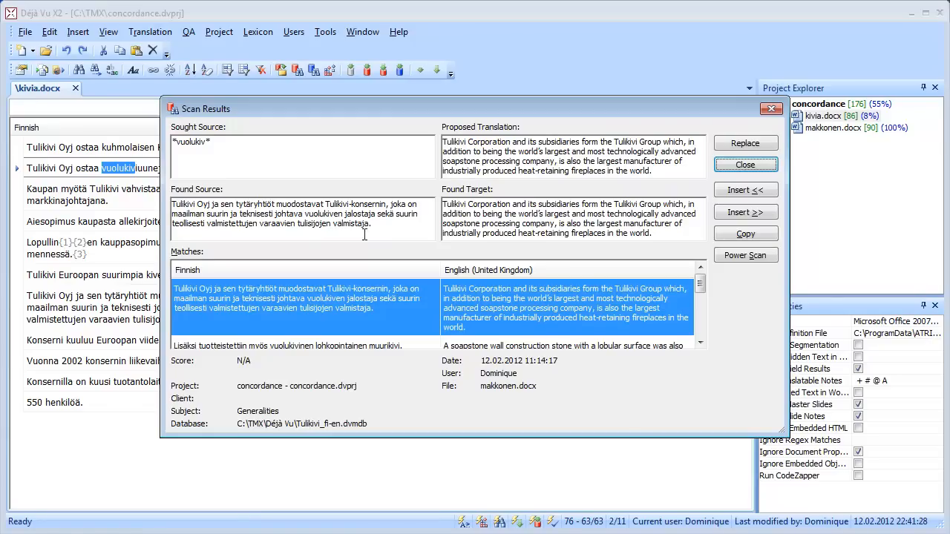
{"action": "mouse_move", "coordinate": [281, 113]}
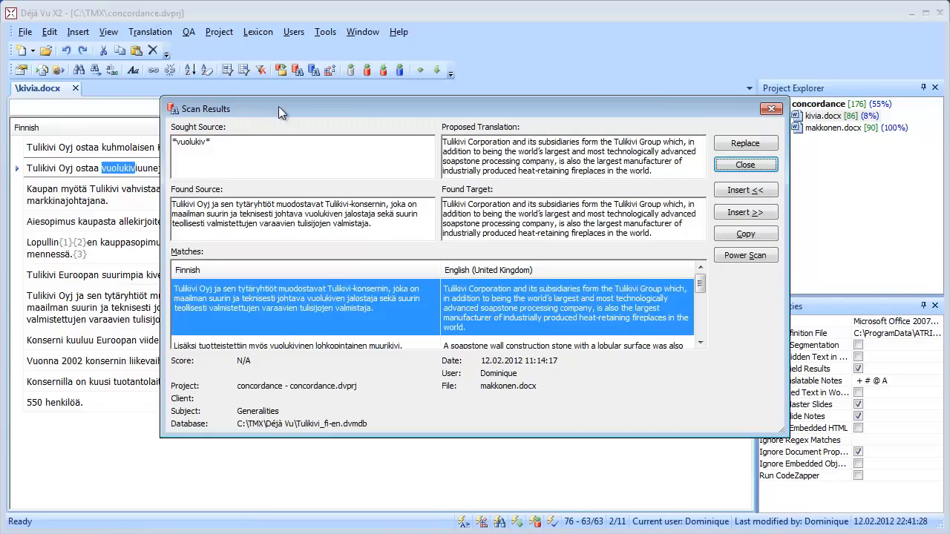
{"action": "mouse_move", "coordinate": [537, 116]}
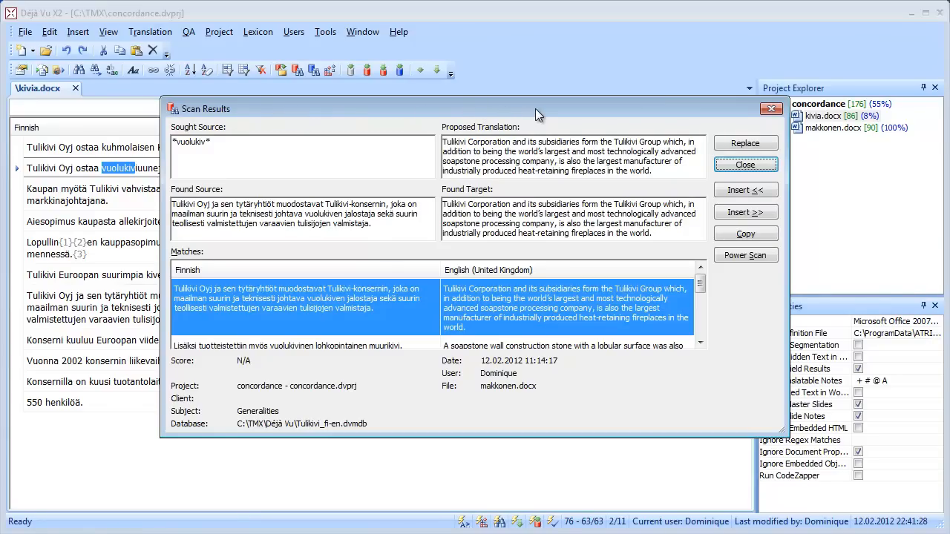
{"action": "mouse_move", "coordinate": [573, 116]}
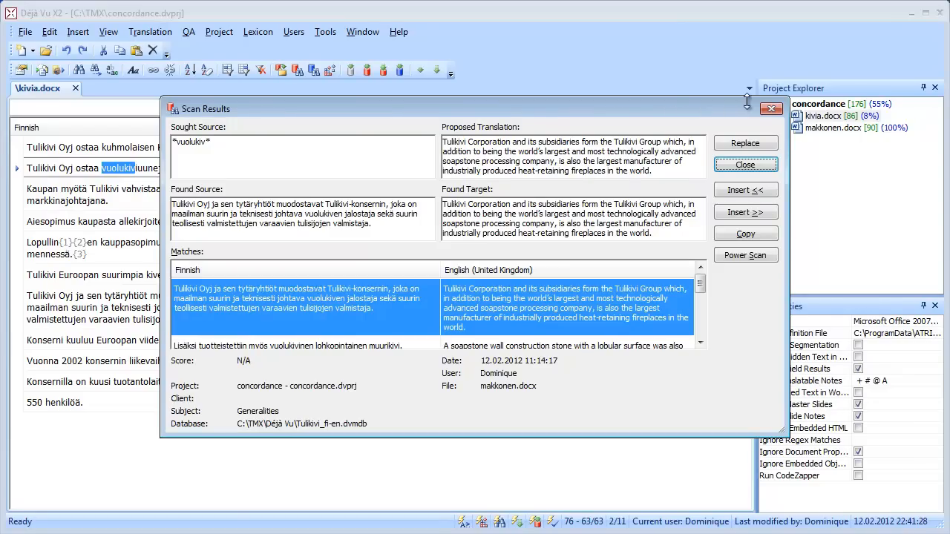
{"action": "mouse_move", "coordinate": [766, 129]}
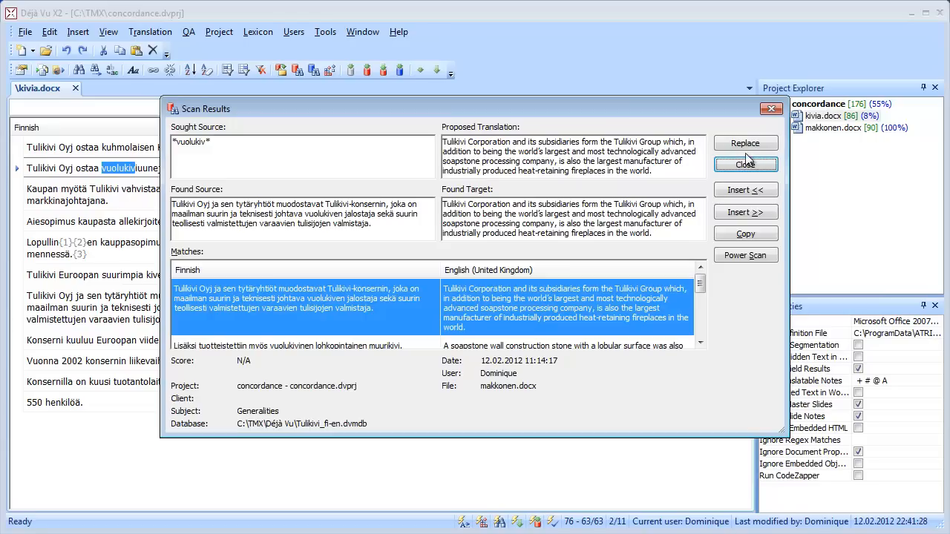
{"action": "mouse_move", "coordinate": [572, 67]}
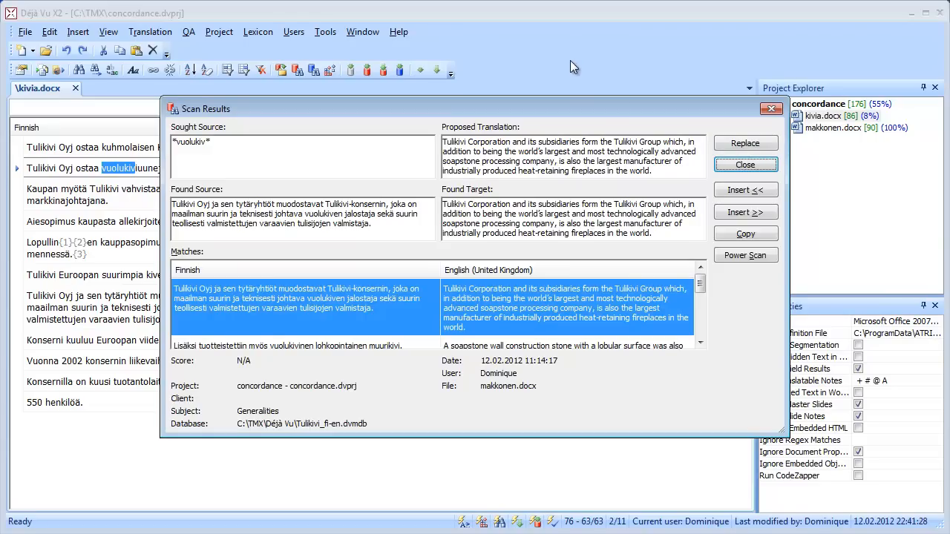
{"action": "mouse_move", "coordinate": [638, 117]}
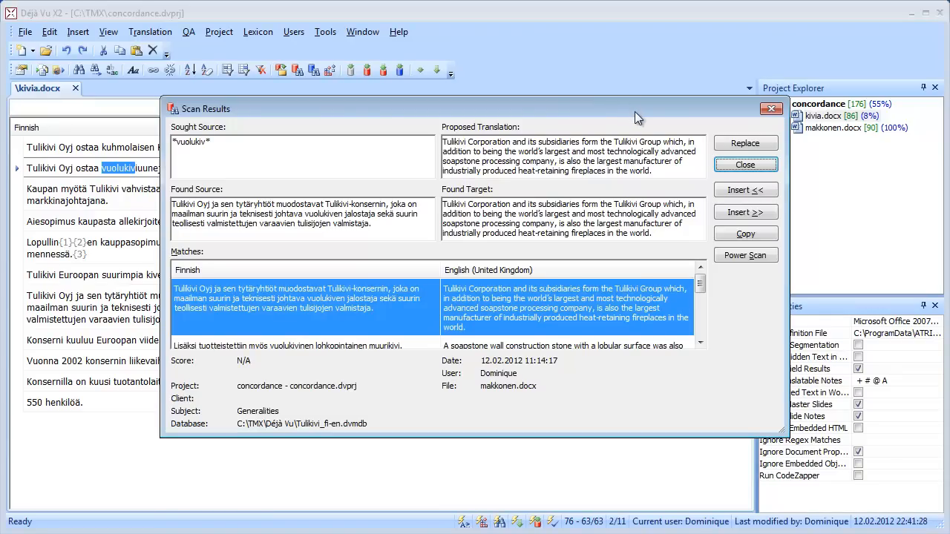
{"action": "mouse_move", "coordinate": [698, 268]}
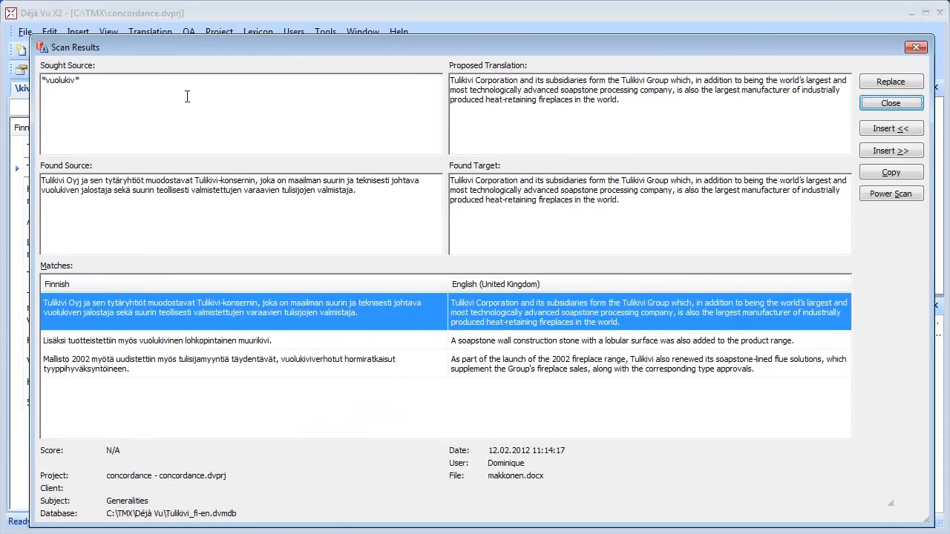
{"action": "mouse_move", "coordinate": [273, 121]}
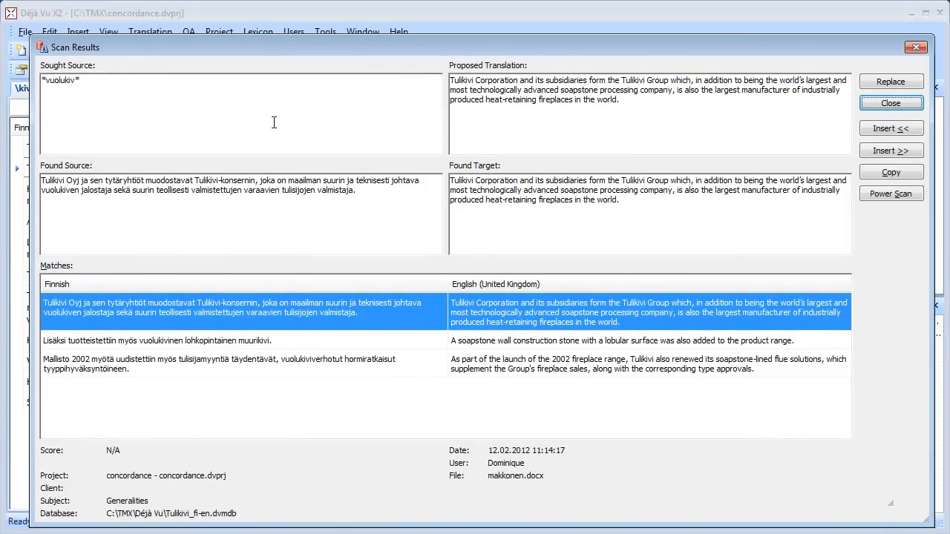
{"action": "mouse_move", "coordinate": [279, 249]}
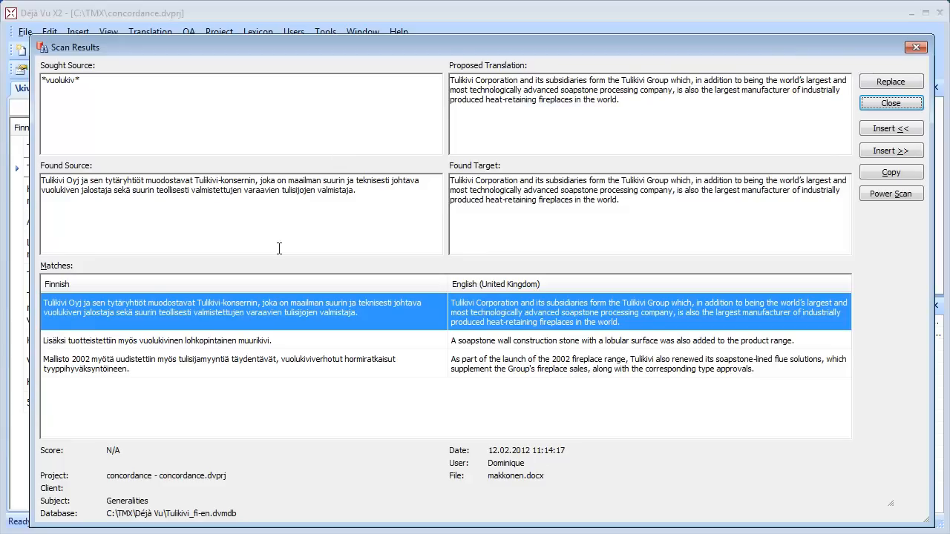
{"action": "mouse_move", "coordinate": [187, 377]}
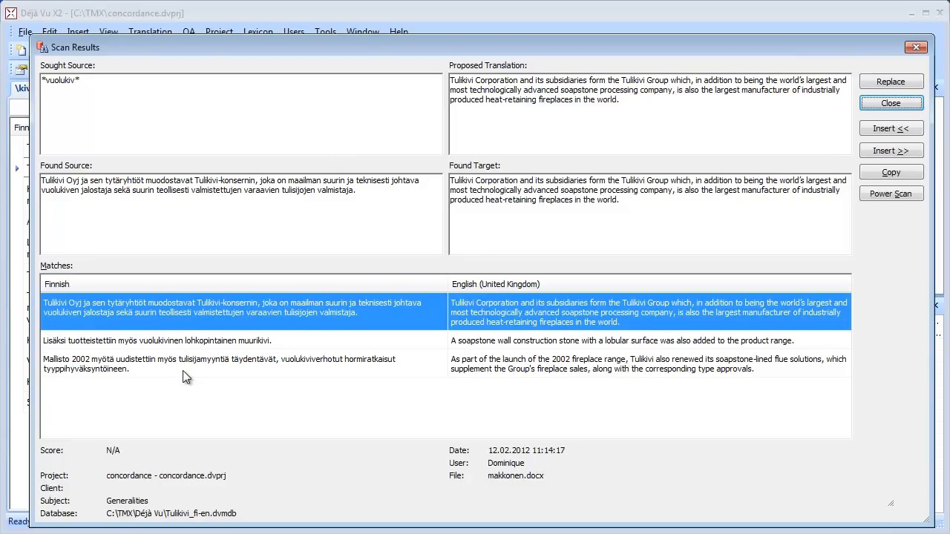
{"action": "mouse_move", "coordinate": [192, 362]}
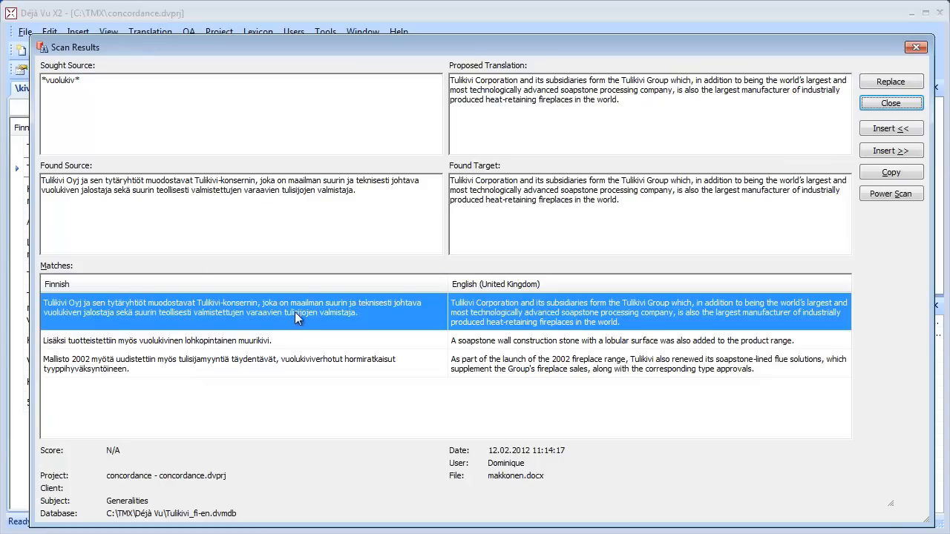
{"action": "mouse_move", "coordinate": [71, 323]}
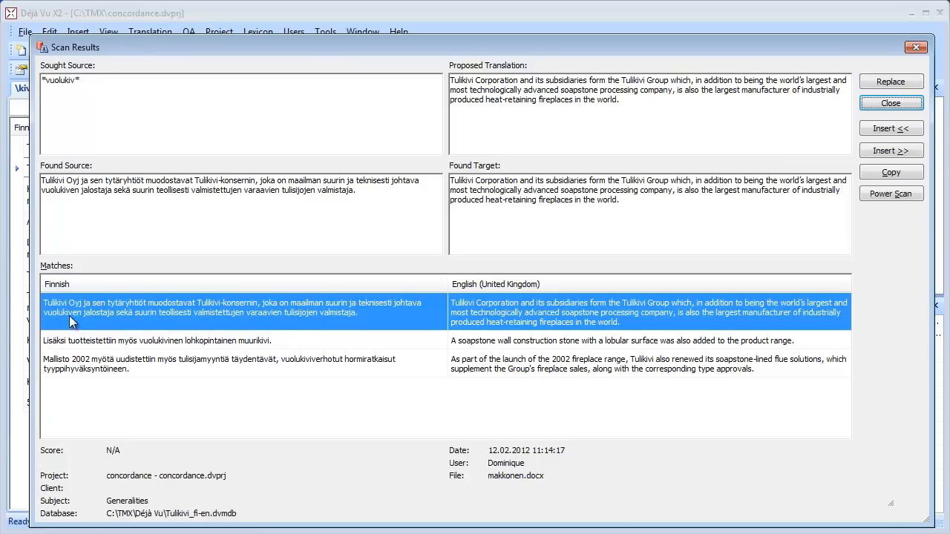
{"action": "mouse_move", "coordinate": [199, 350]}
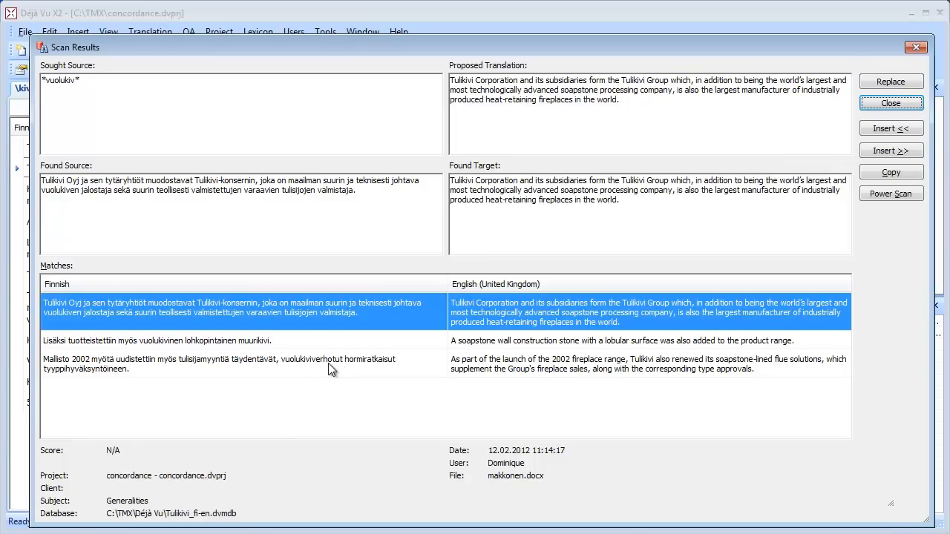
{"action": "mouse_move", "coordinate": [270, 317]}
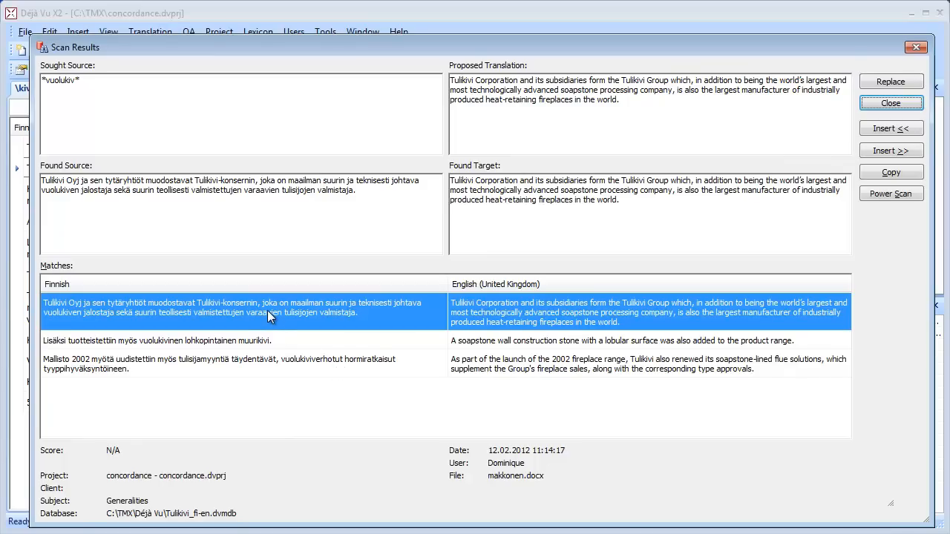
{"action": "mouse_move", "coordinate": [271, 323]}
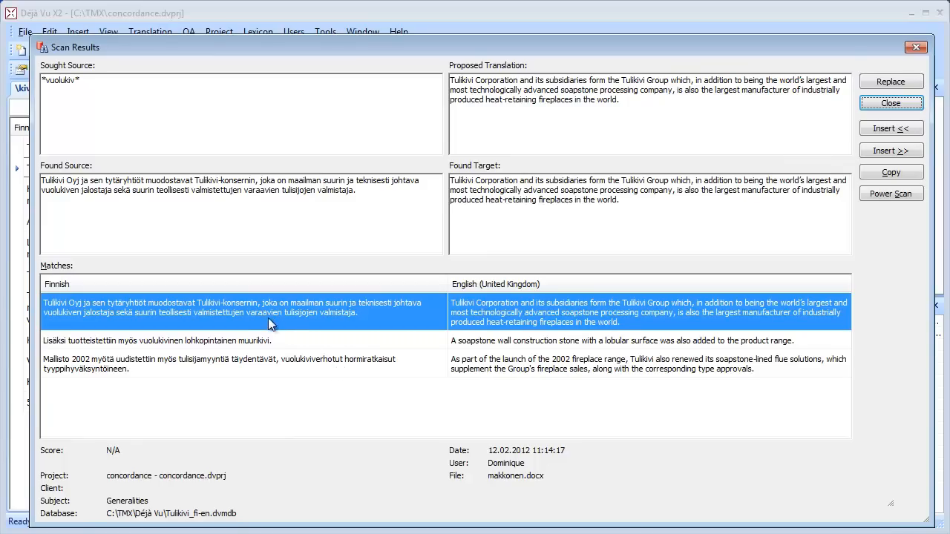
{"action": "mouse_move", "coordinate": [279, 350]}
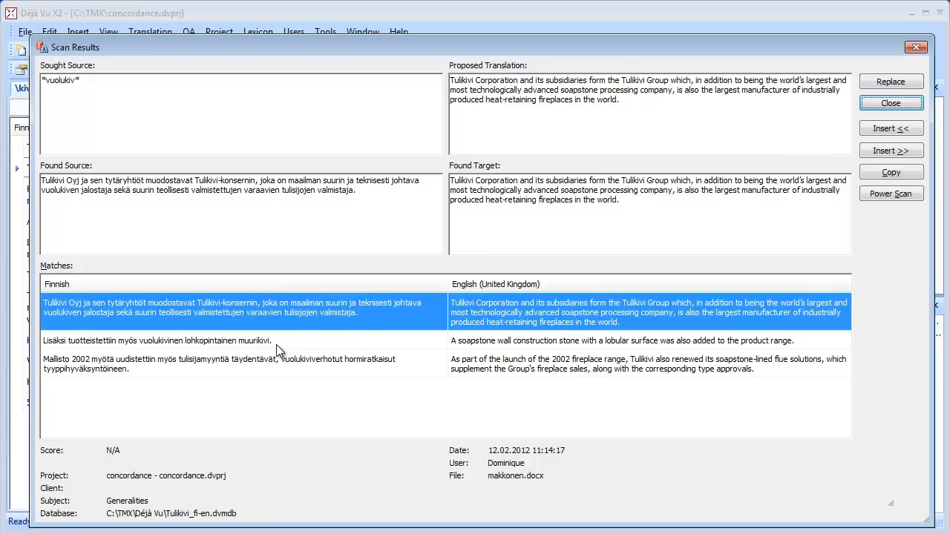
{"action": "mouse_move", "coordinate": [157, 315]}
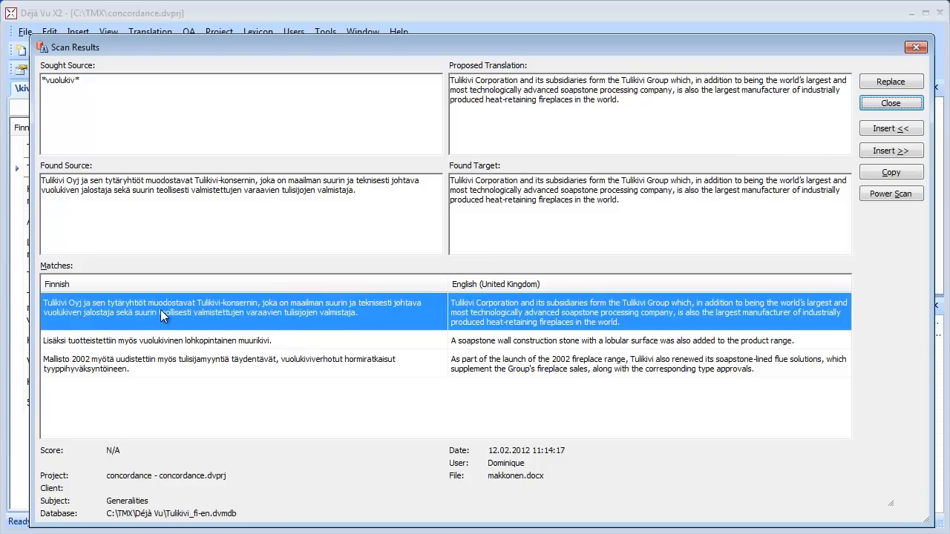
{"action": "mouse_move", "coordinate": [217, 317]}
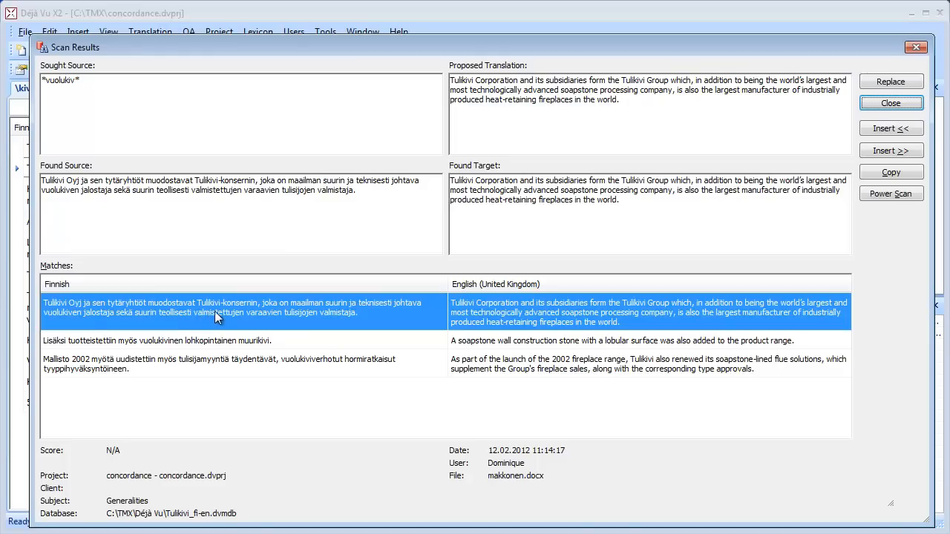
{"action": "mouse_move", "coordinate": [185, 313]}
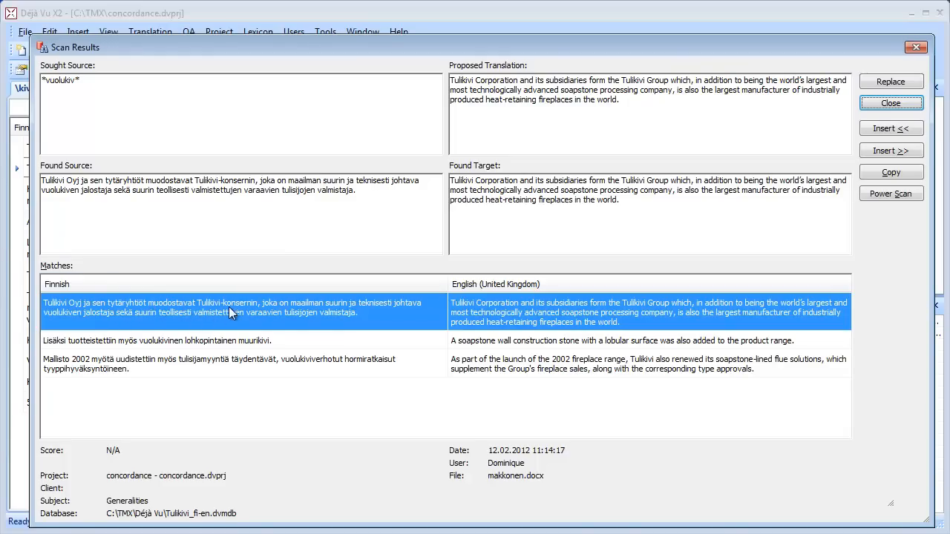
{"action": "mouse_move", "coordinate": [155, 315]}
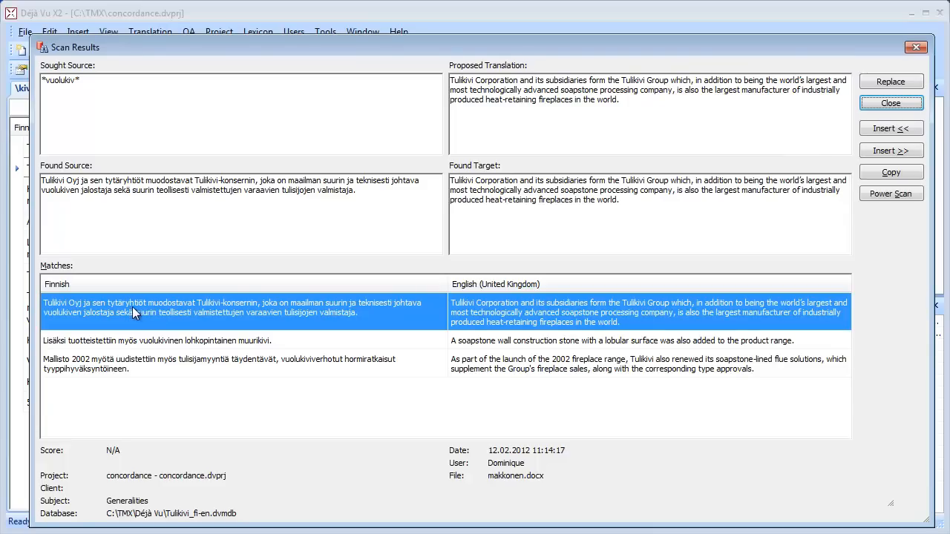
{"action": "mouse_move", "coordinate": [208, 330]}
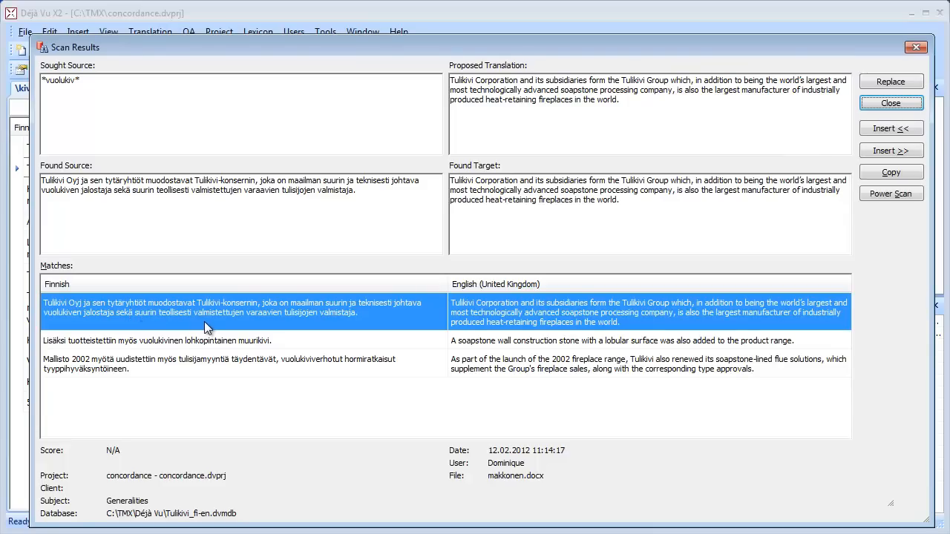
{"action": "mouse_move", "coordinate": [285, 310]}
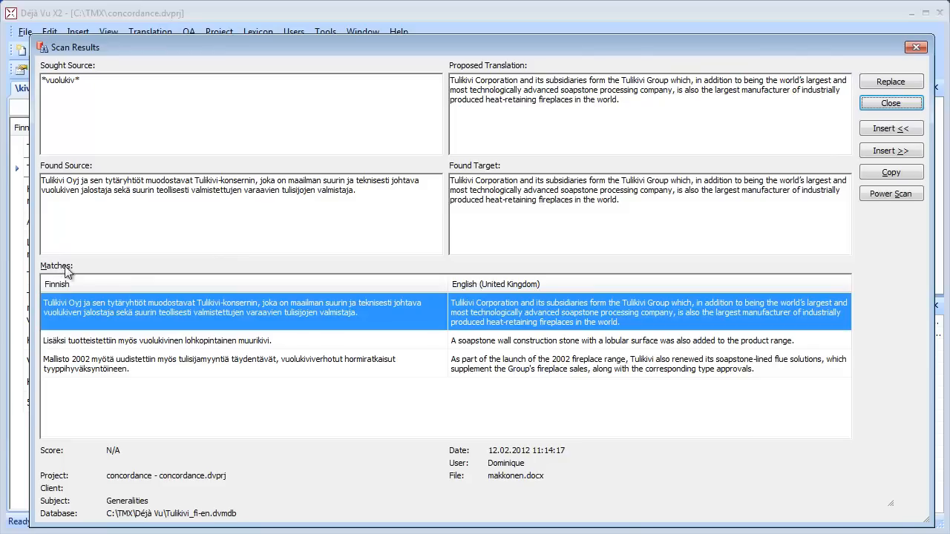
{"action": "mouse_move", "coordinate": [98, 442]}
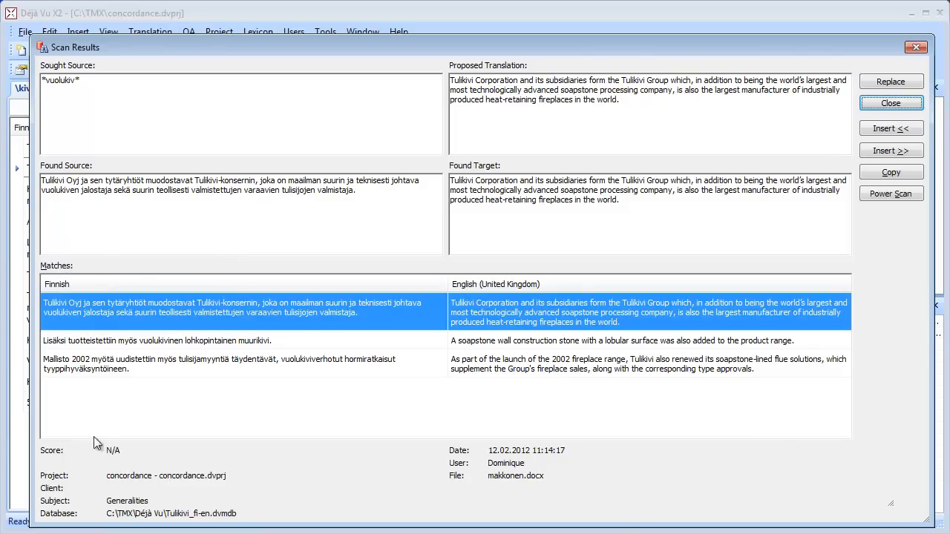
{"action": "mouse_move", "coordinate": [143, 437]}
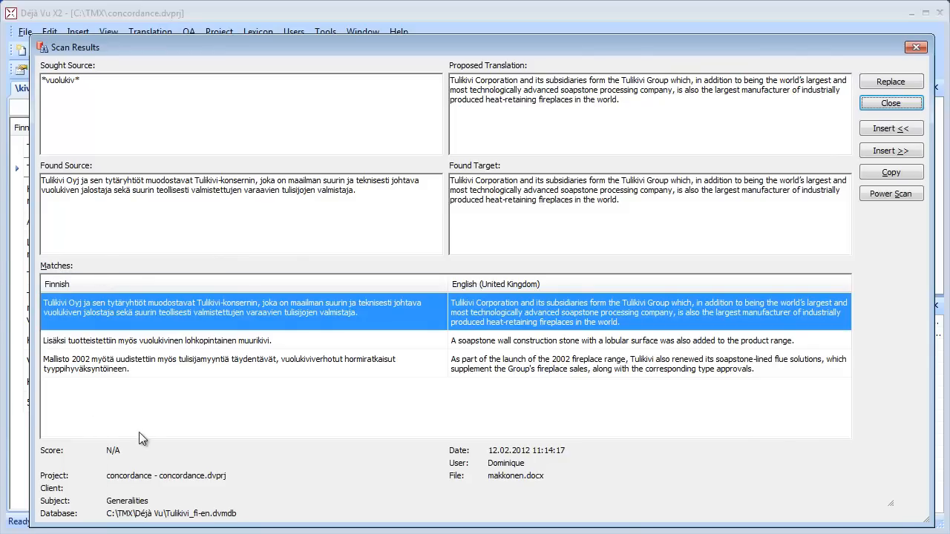
{"action": "mouse_move", "coordinate": [226, 255]}
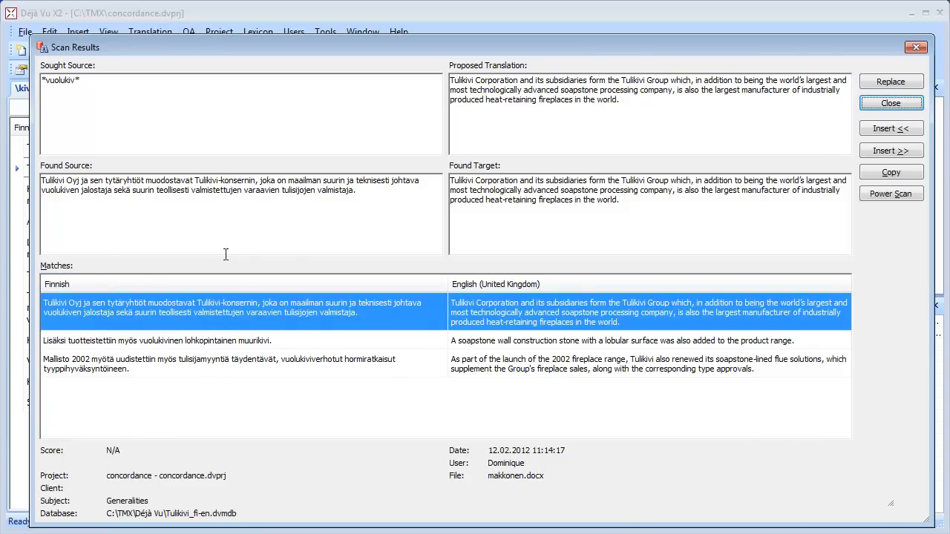
{"action": "mouse_move", "coordinate": [258, 270]}
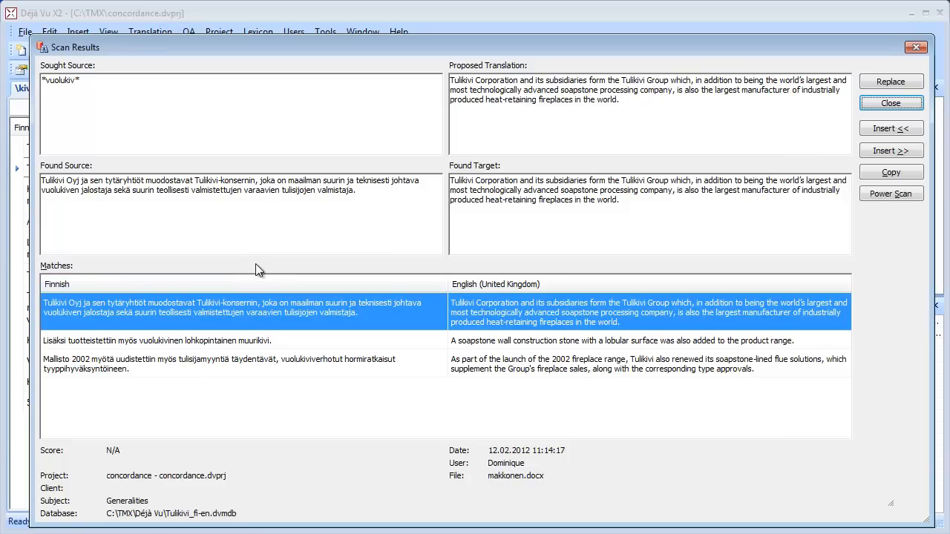
{"action": "mouse_move", "coordinate": [47, 270]}
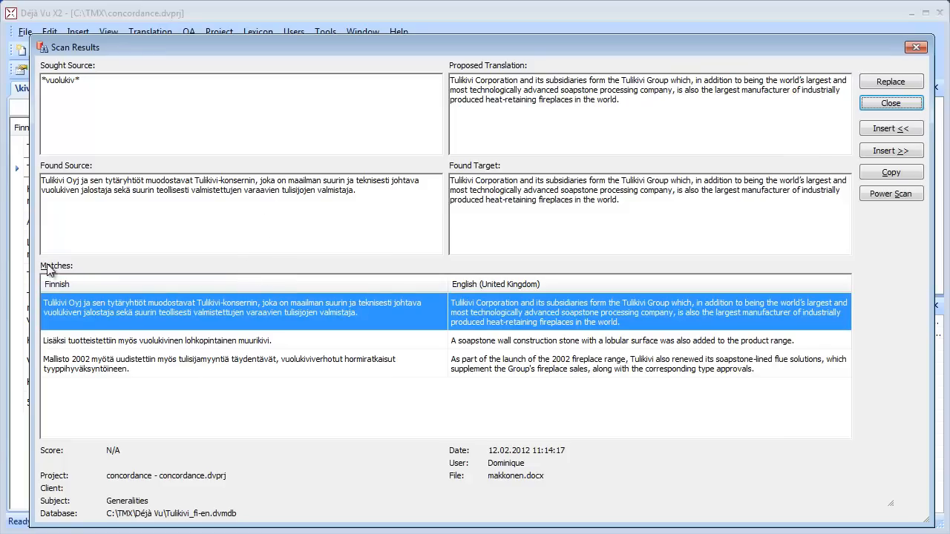
{"action": "mouse_move", "coordinate": [58, 429]}
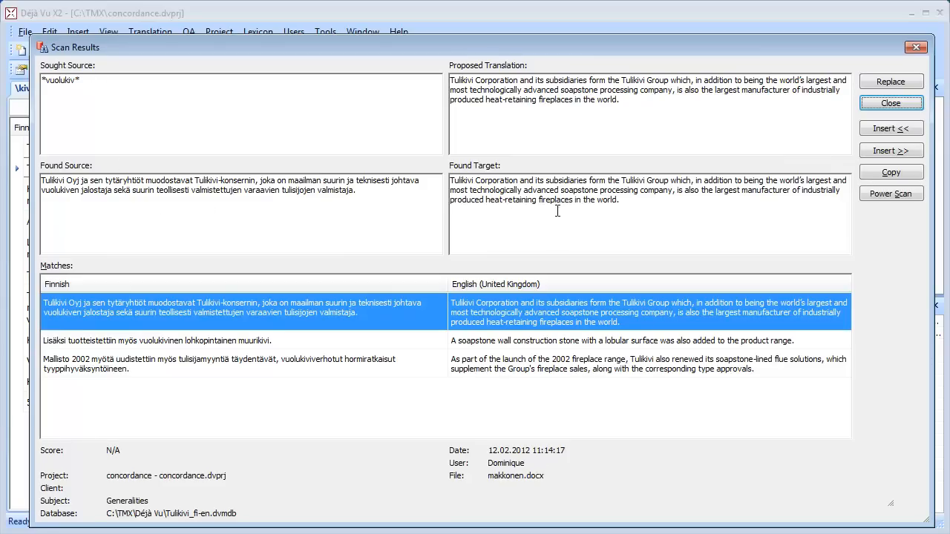
{"action": "mouse_move", "coordinate": [363, 181]}
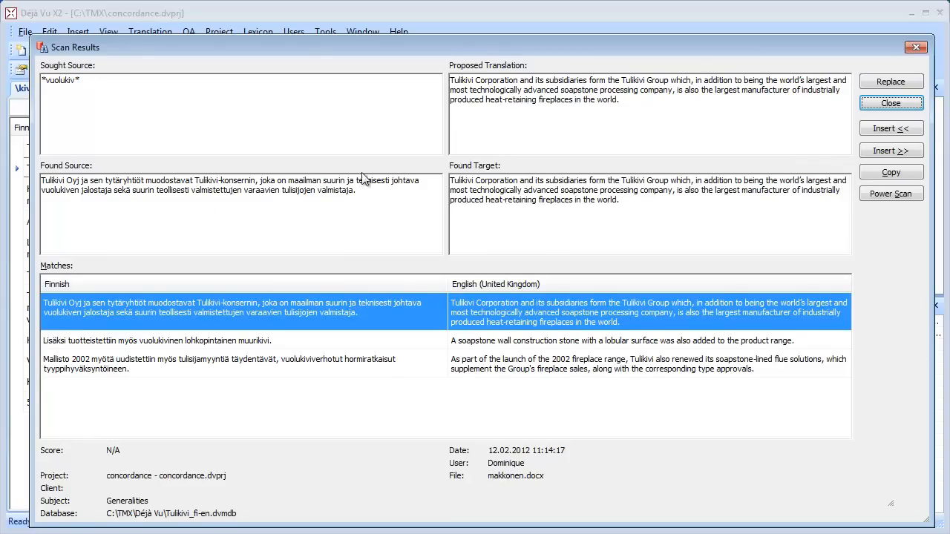
{"action": "mouse_move", "coordinate": [264, 296]}
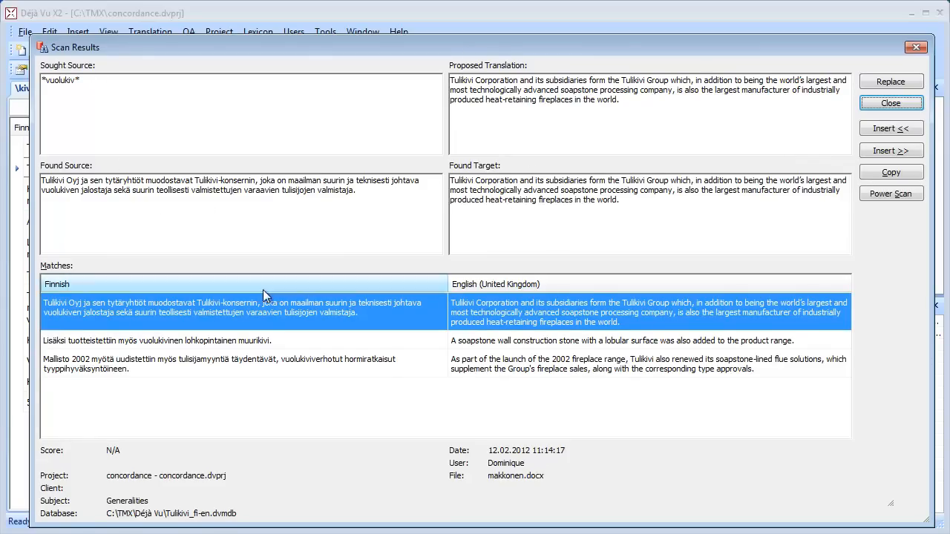
Show the soapstone wall stone match and select 'soapstone' in its English target
{"action": "left_click", "coordinate": [223, 340]}
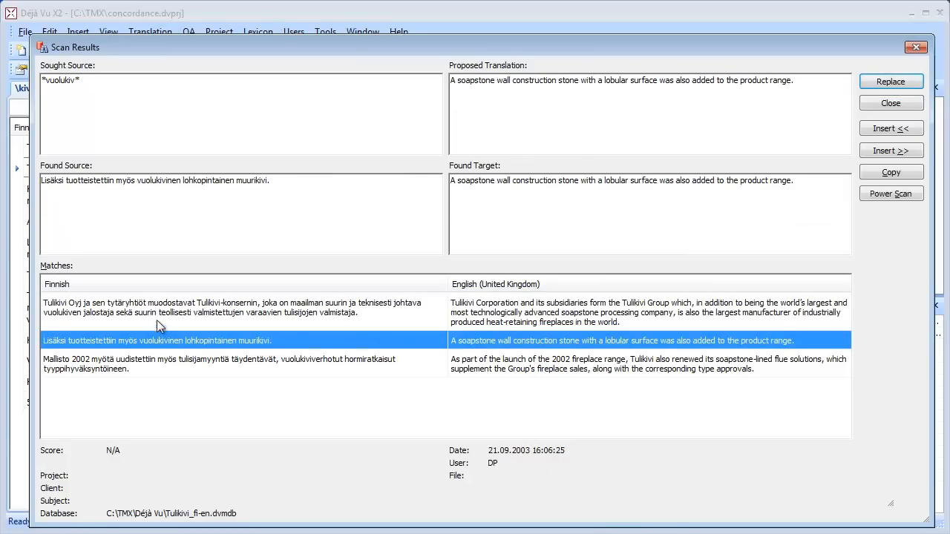
{"action": "mouse_move", "coordinate": [486, 80]}
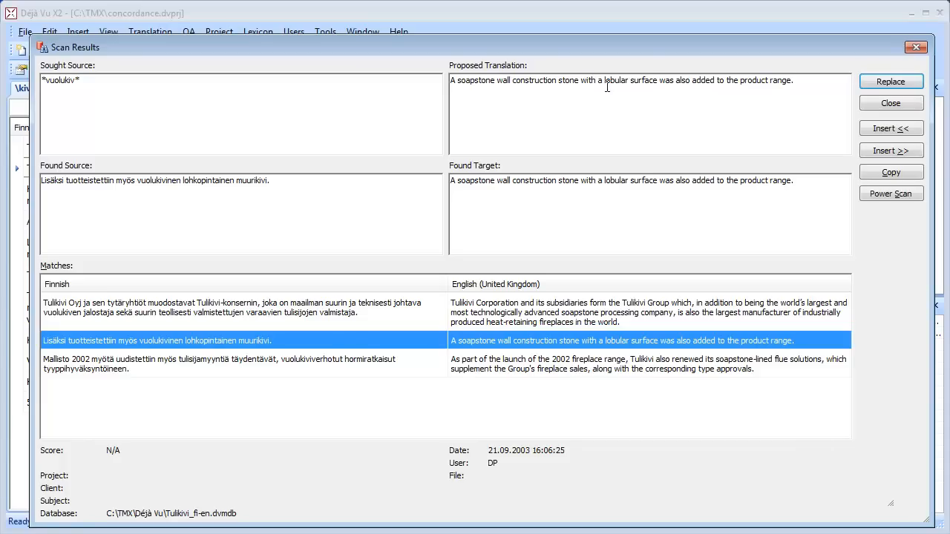
{"action": "mouse_move", "coordinate": [508, 108]}
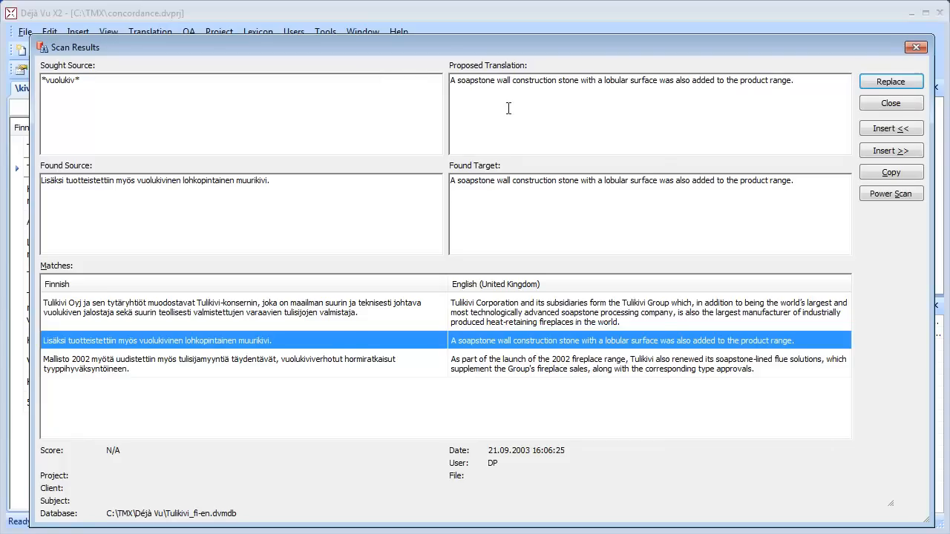
{"action": "mouse_move", "coordinate": [582, 184]}
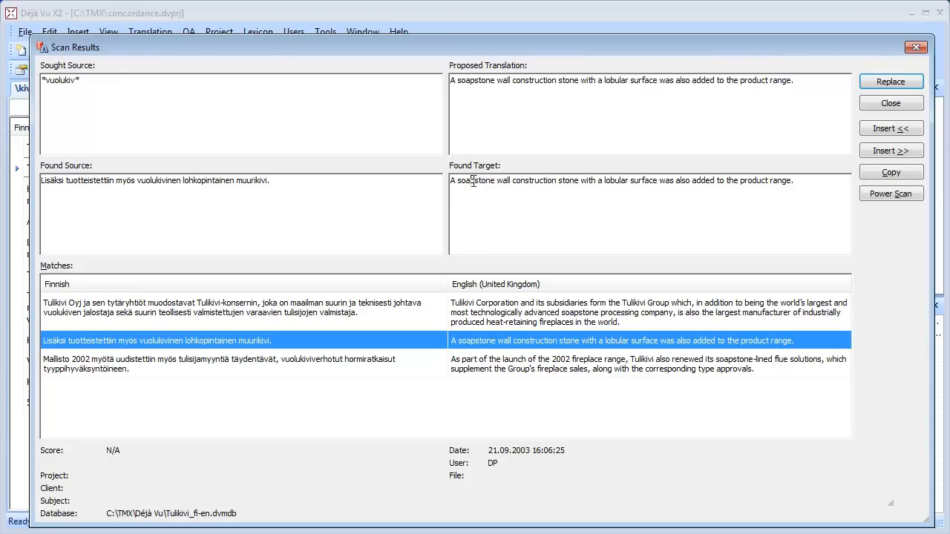
{"action": "double_click", "coordinate": [475, 181]}
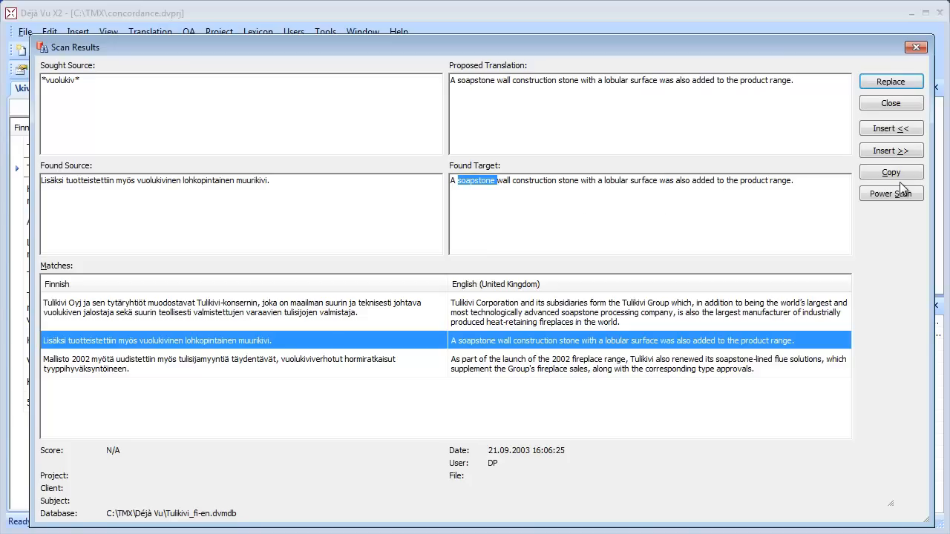
{"action": "mouse_move", "coordinate": [890, 150]}
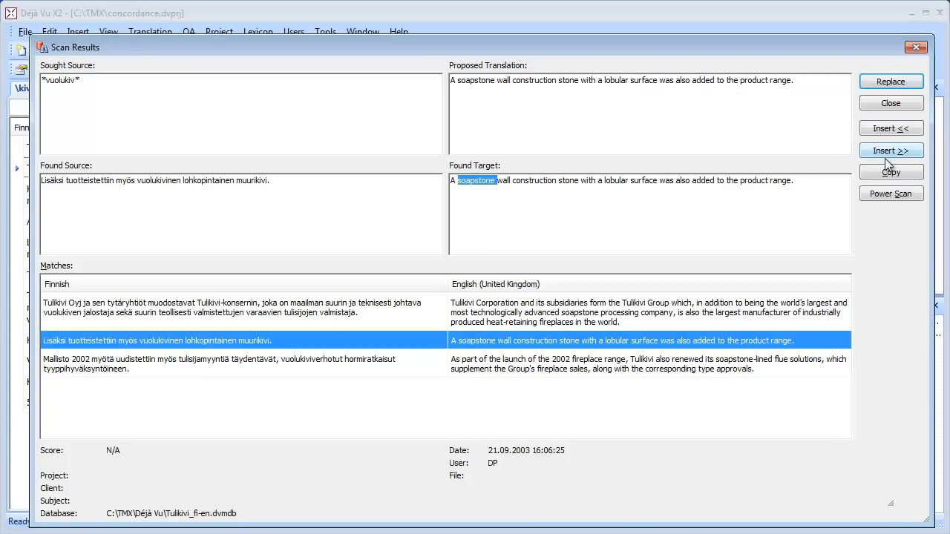
{"action": "mouse_move", "coordinate": [739, 181]}
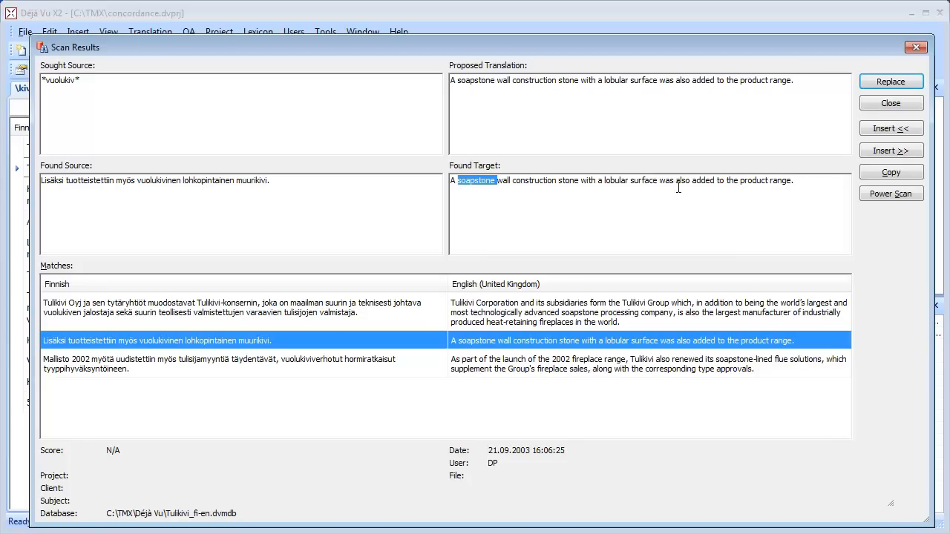
{"action": "mouse_move", "coordinate": [650, 187]}
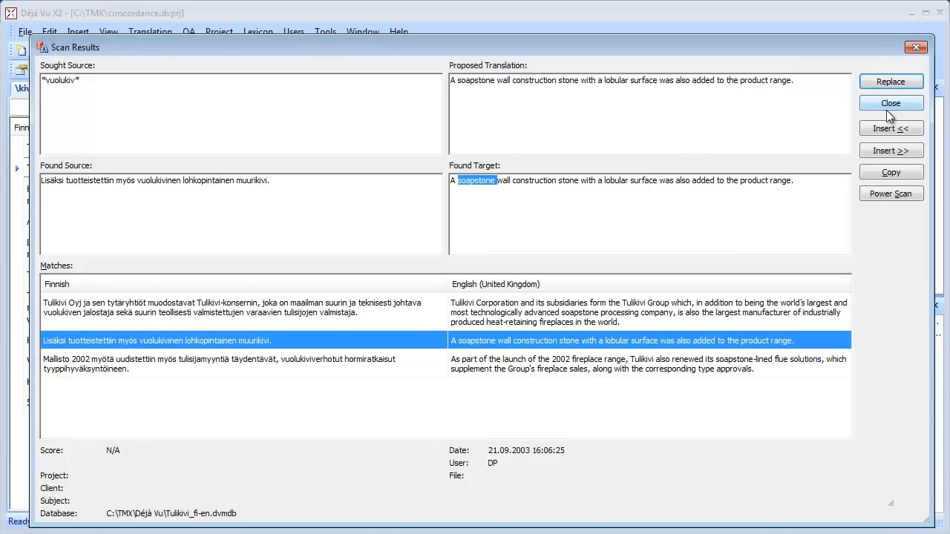
Insert 'soapstone' into the Kivia Oy acquisition sentence and continue its English translation
{"action": "left_click", "coordinate": [891, 102]}
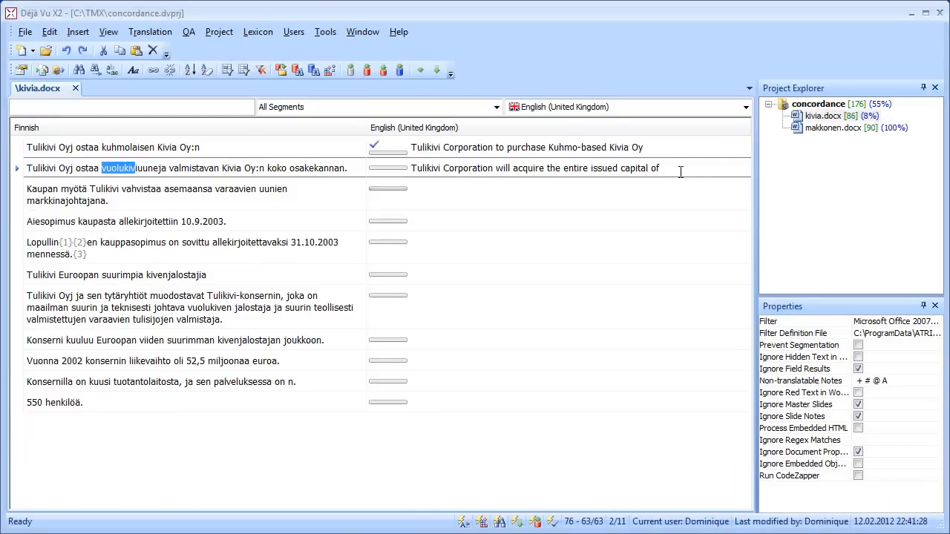
{"action": "type", "text": "soapstone"}
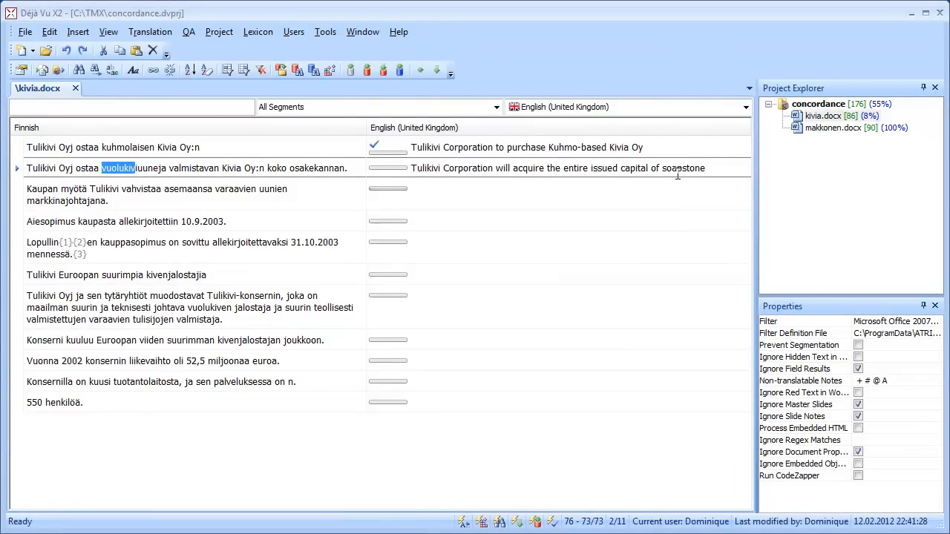
{"action": "left_click", "coordinate": [556, 174]}
{"action": "type", "text": "As a result of the transaction, Tulikivi is set to strengthen its position as the market leader in the manufacture of"}
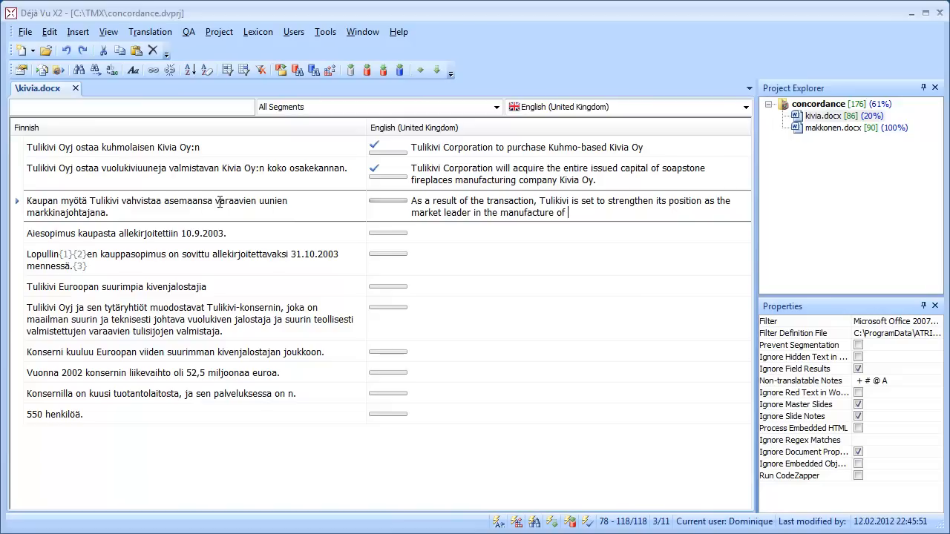
Select the stem 'varaav' of the Finnish word varaavien for lookup
{"action": "double_click", "coordinate": [220, 200]}
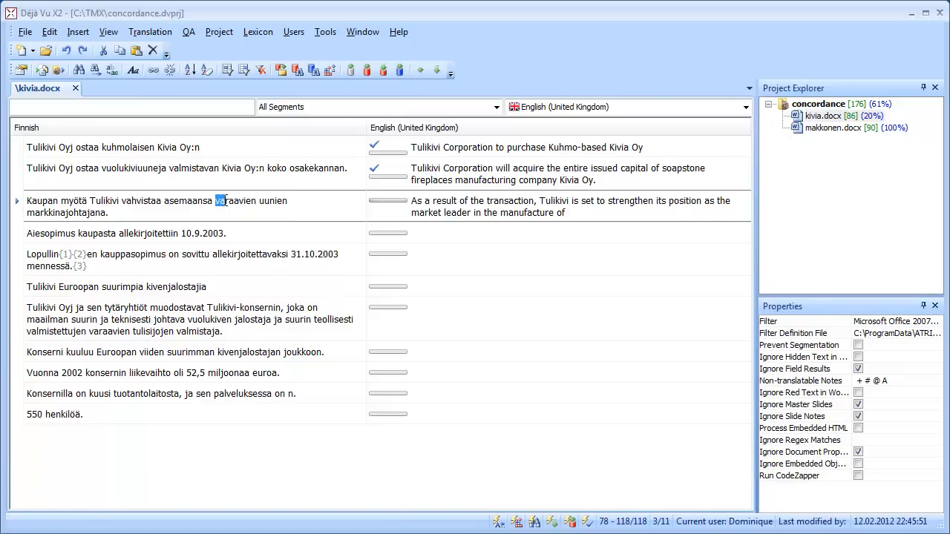
{"action": "double_click", "coordinate": [230, 200]}
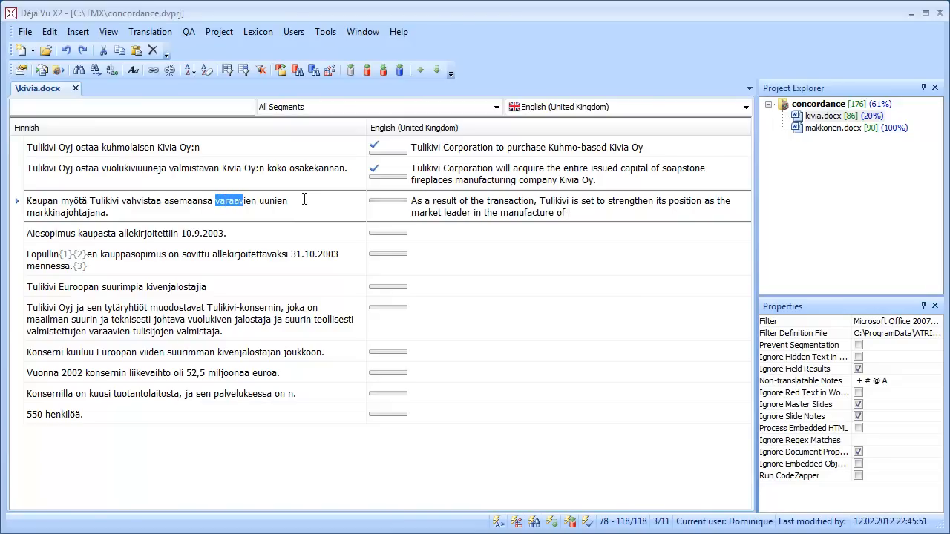
{"action": "mouse_move", "coordinate": [215, 127]}
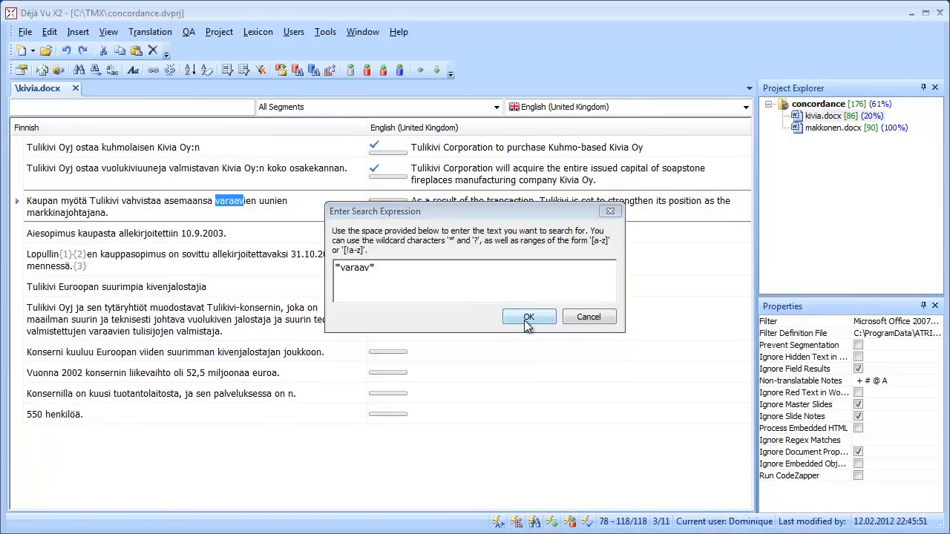
{"action": "left_click", "coordinate": [528, 318]}
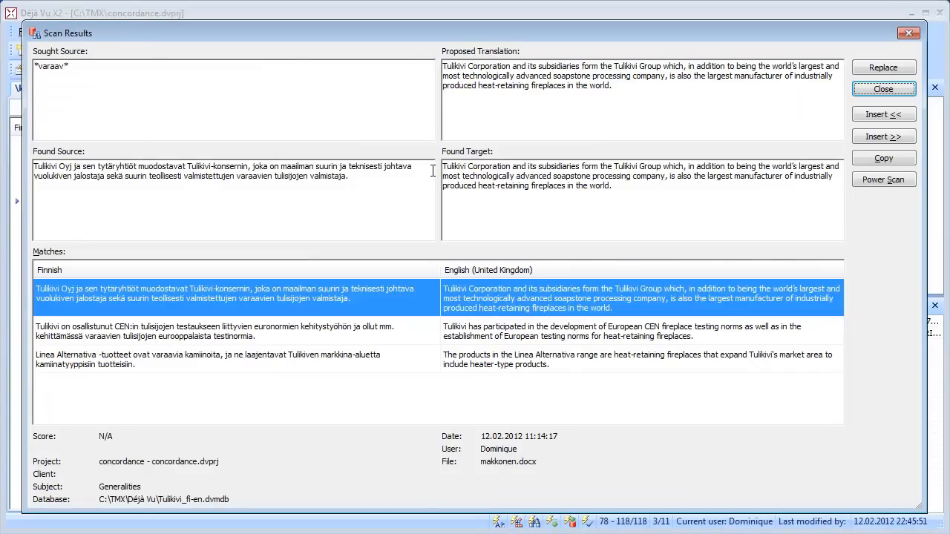
{"action": "mouse_move", "coordinate": [291, 324]}
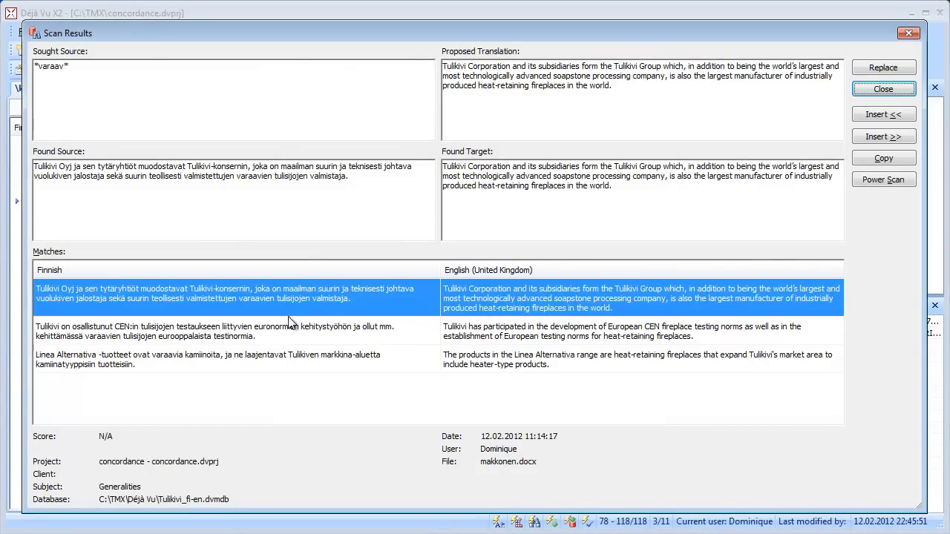
{"action": "left_click", "coordinate": [223, 359]}
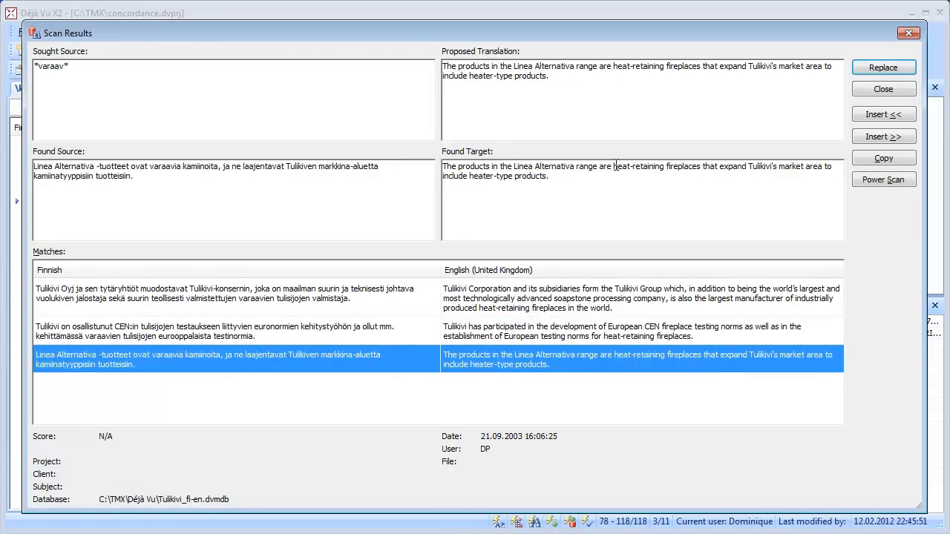
{"action": "double_click", "coordinate": [647, 166]}
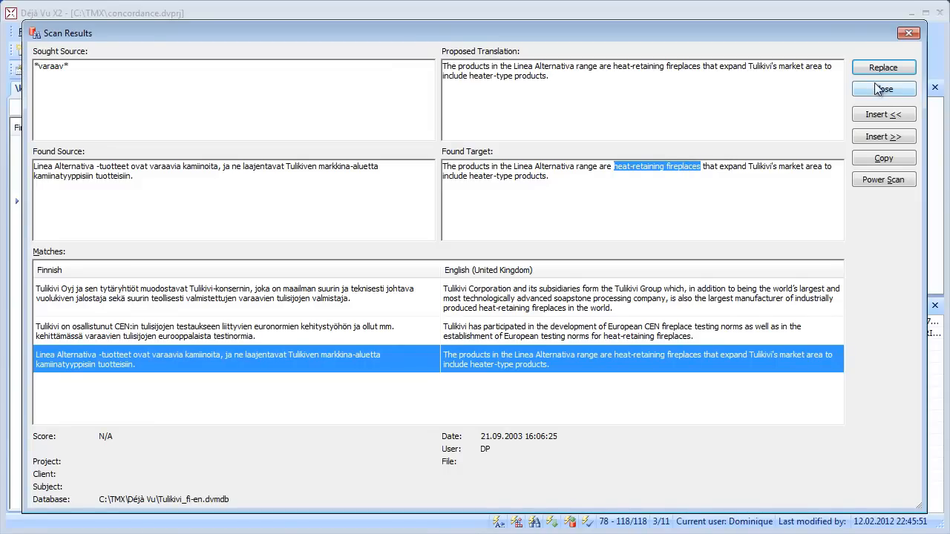
{"action": "left_click", "coordinate": [883, 89]}
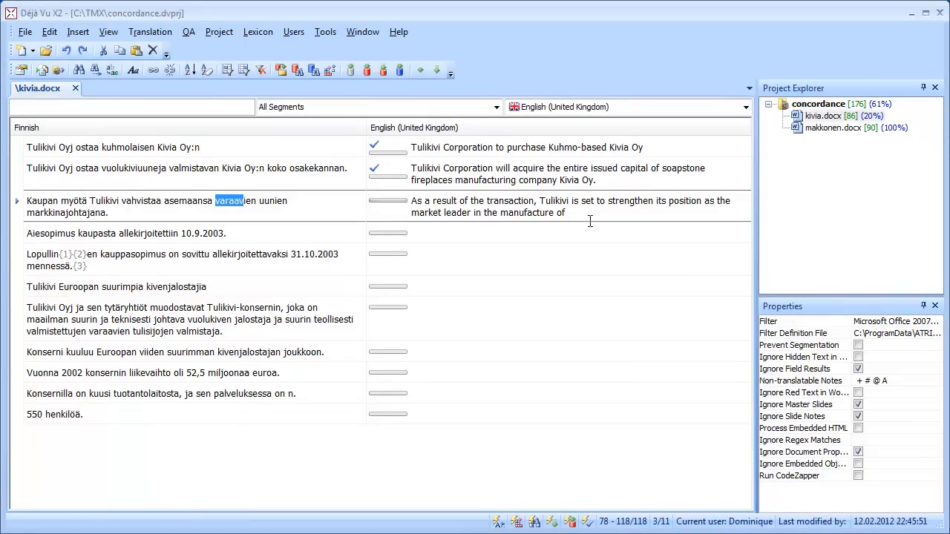
End segment 3 with 'heat retaining fireplaces' and select the stem 'markkin' for lookup
{"action": "type", "text": "heat retaining fireplaces."}
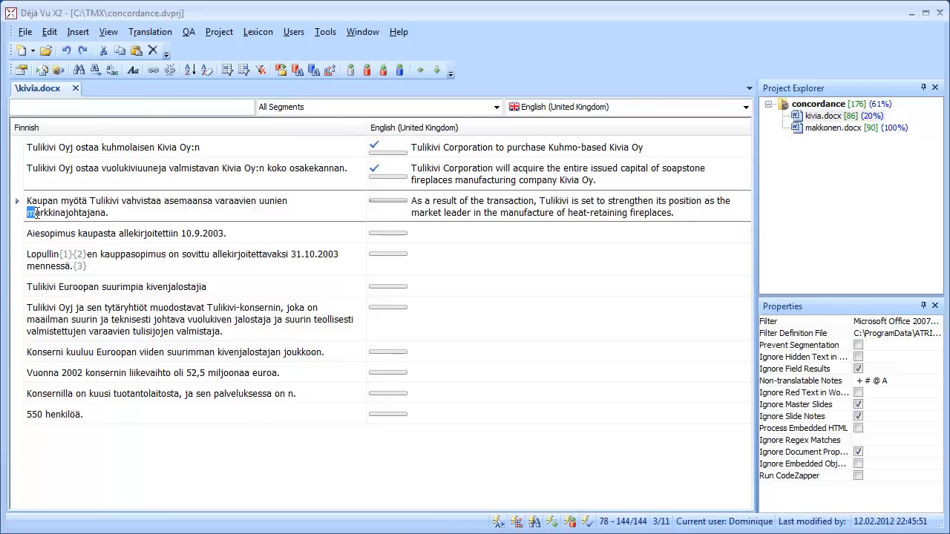
{"action": "double_click", "coordinate": [43, 212]}
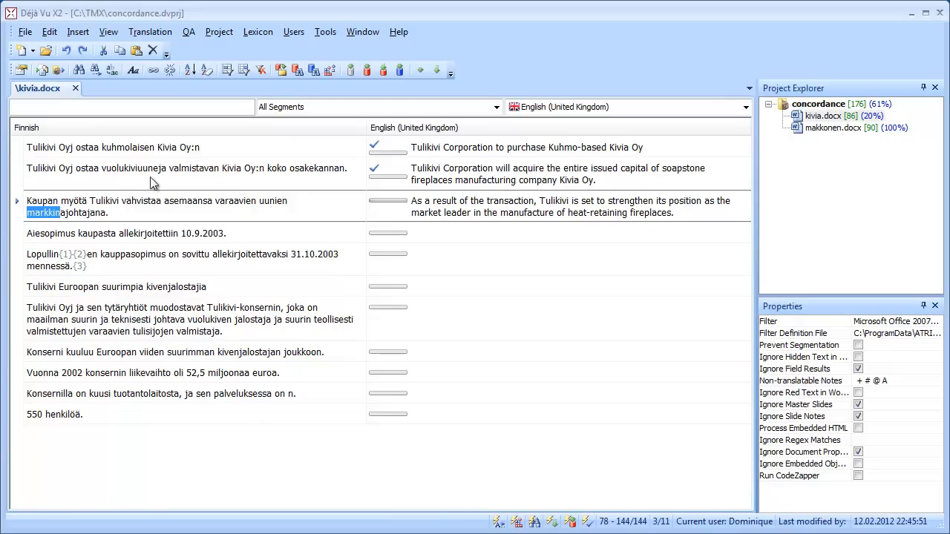
{"action": "mouse_move", "coordinate": [195, 160]}
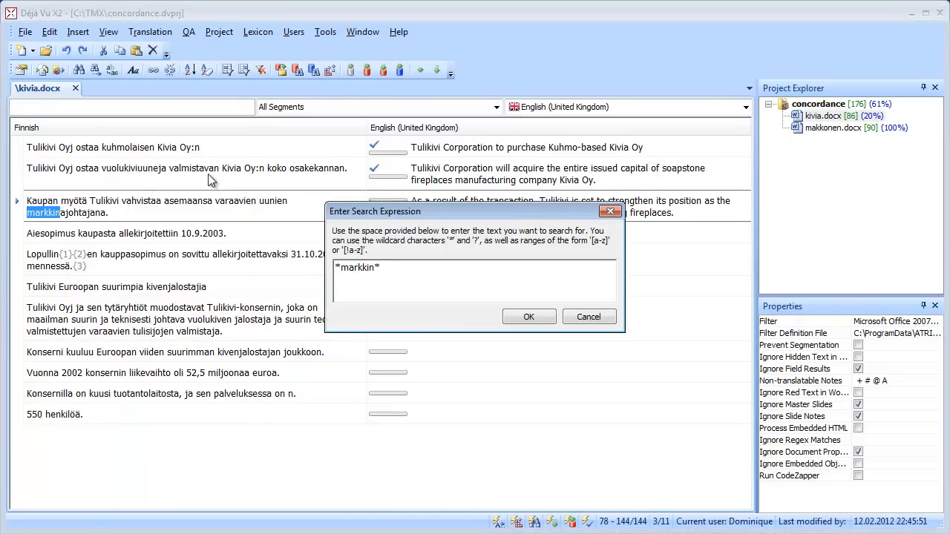
Run the *markkin* concordance search and scroll its Europarl Finnish-English results
{"action": "left_click", "coordinate": [528, 318]}
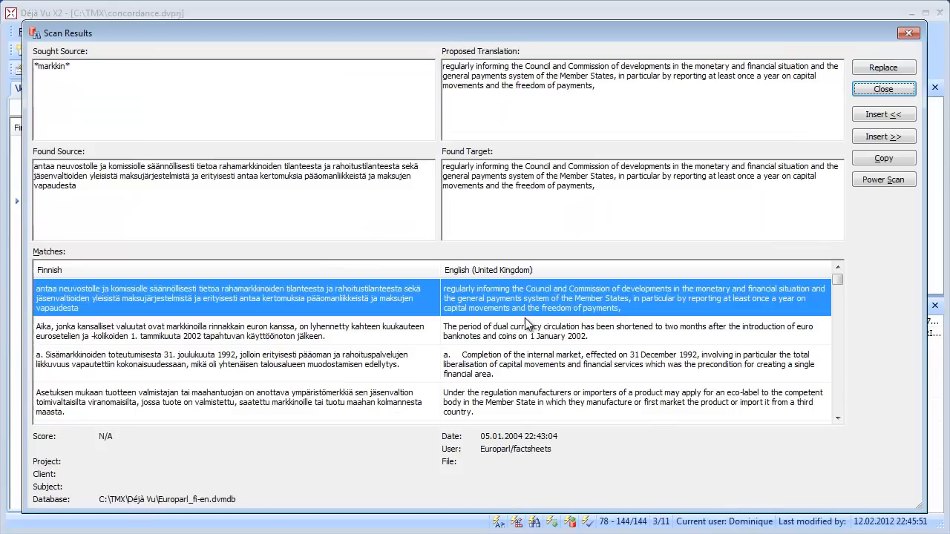
{"action": "mouse_move", "coordinate": [312, 427]}
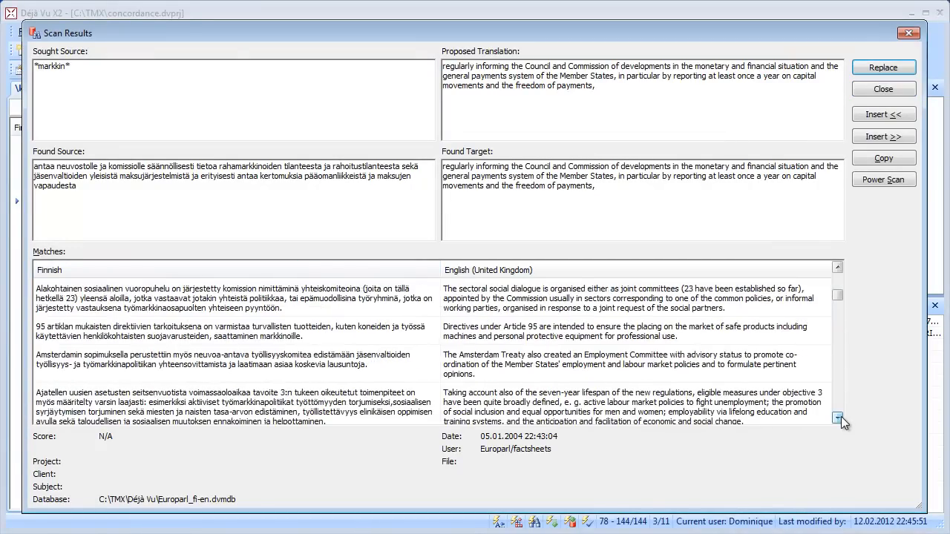
{"action": "left_click", "coordinate": [837, 418]}
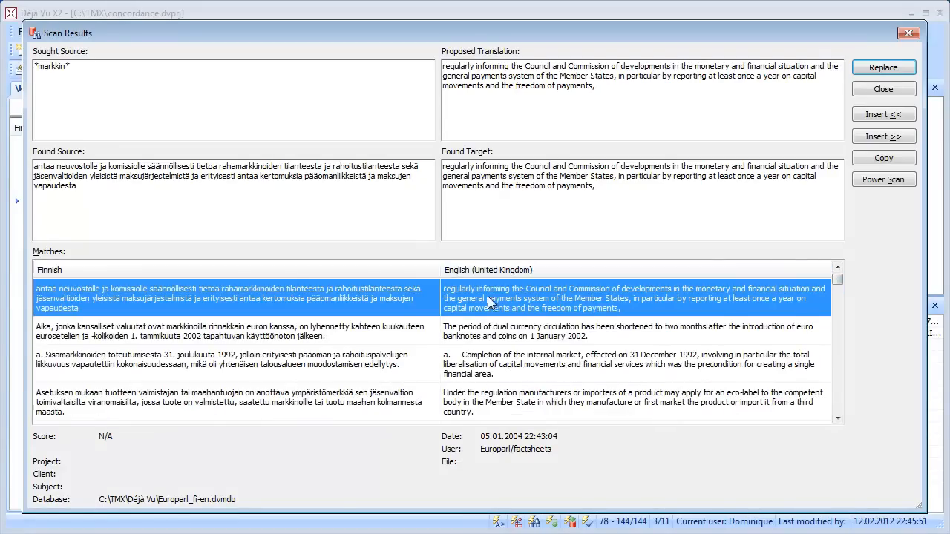
{"action": "mouse_move", "coordinate": [215, 338]}
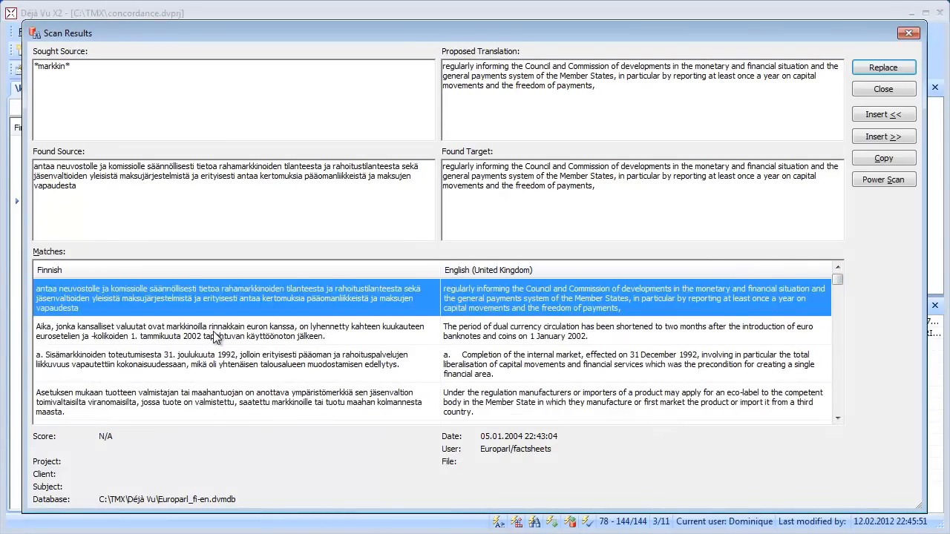
{"action": "mouse_move", "coordinate": [673, 223]}
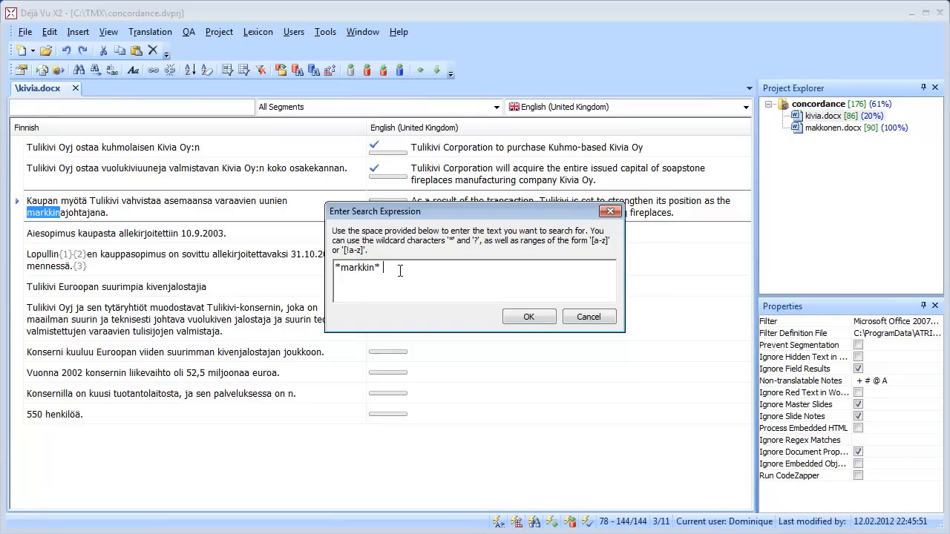
Refine the expression to '*markkin* *vapa*' and run the two-word search
{"action": "type", "text": "*v"}
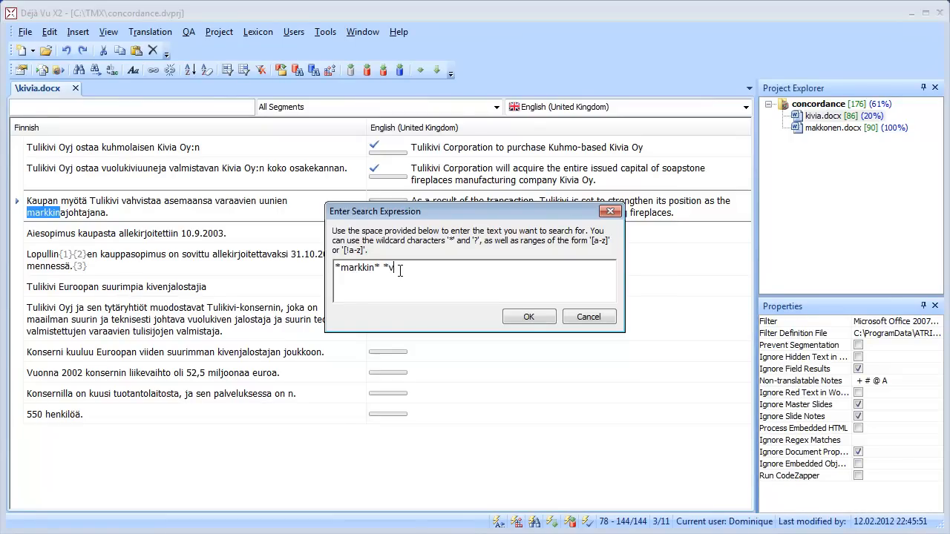
{"action": "type", "text": "apaa"}
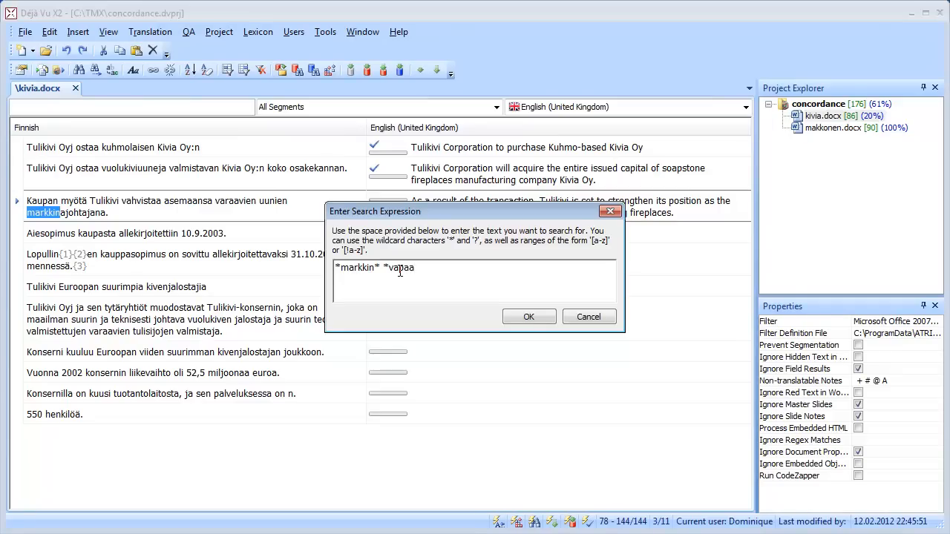
{"action": "key", "text": "Backspace"}
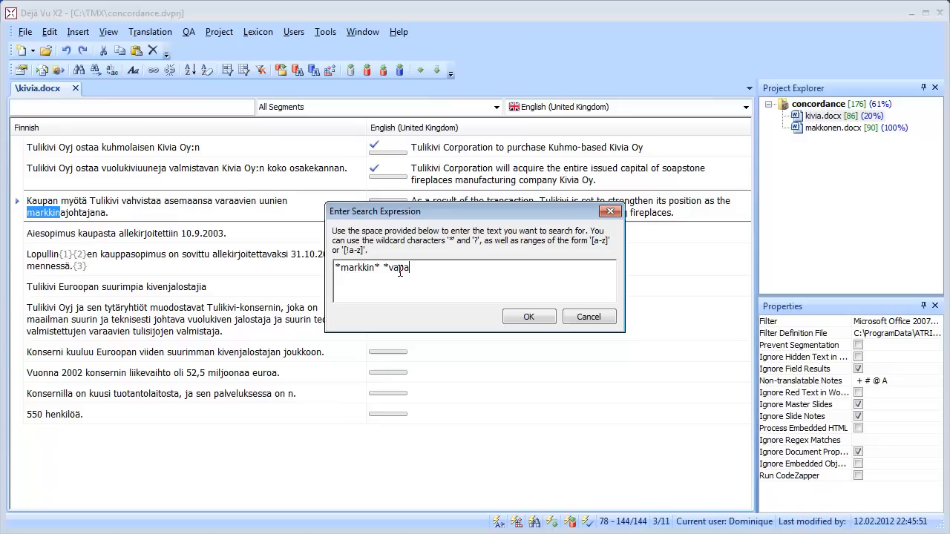
{"action": "type", "text": "*"}
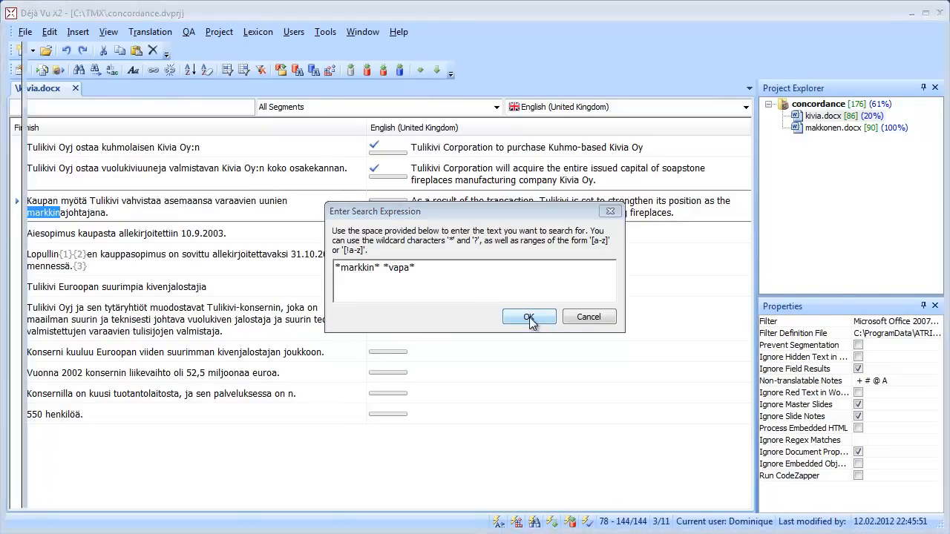
{"action": "left_click", "coordinate": [528, 318]}
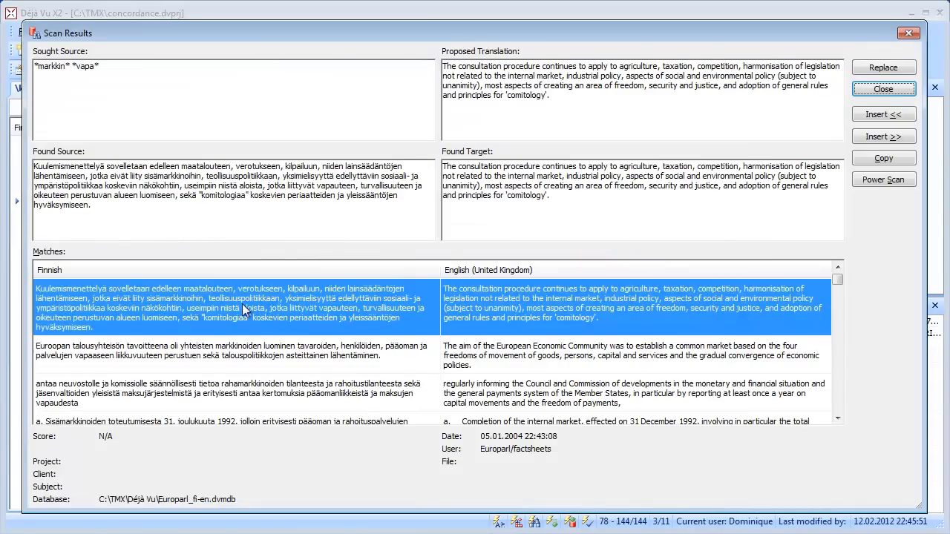
{"action": "mouse_move", "coordinate": [264, 356]}
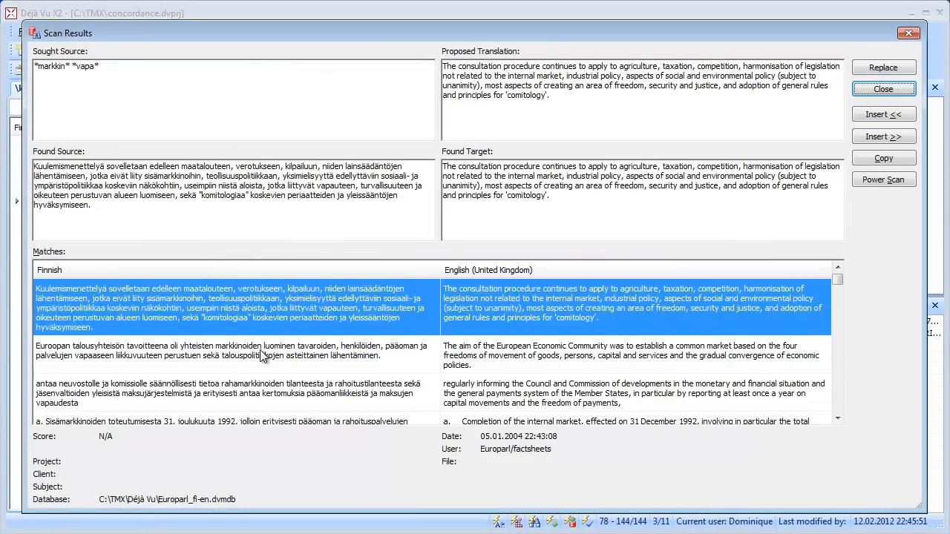
Inspect the capital movements and Council and Commission reporting matches
{"action": "left_click", "coordinate": [223, 394]}
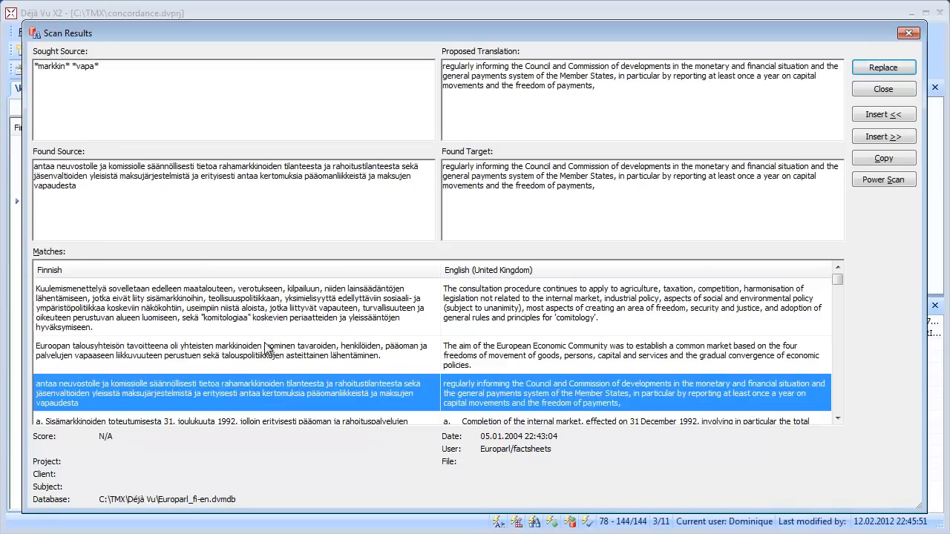
{"action": "left_click", "coordinate": [222, 307]}
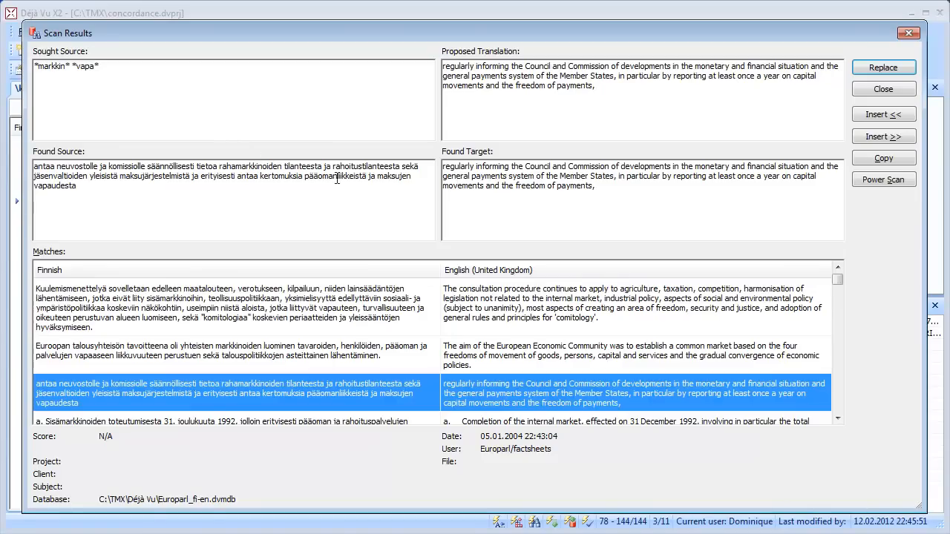
{"action": "mouse_move", "coordinate": [395, 199]}
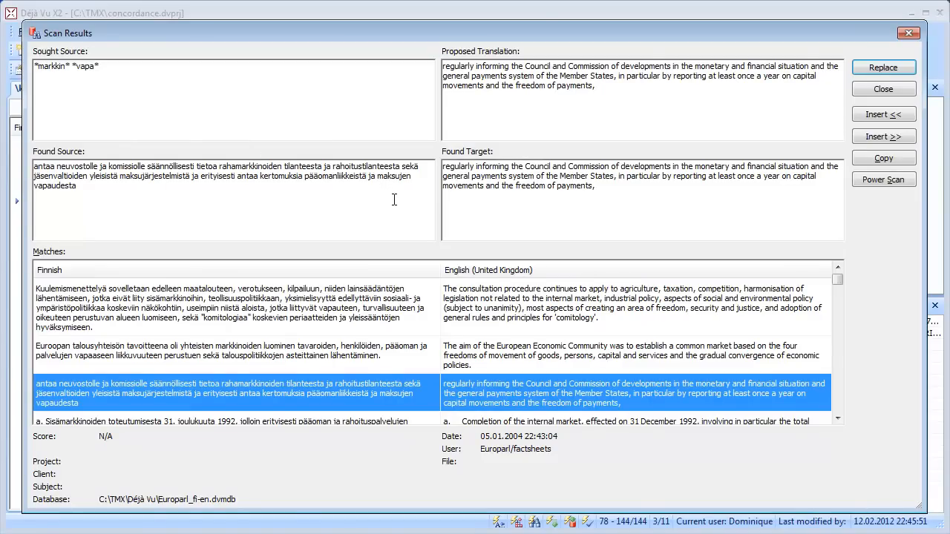